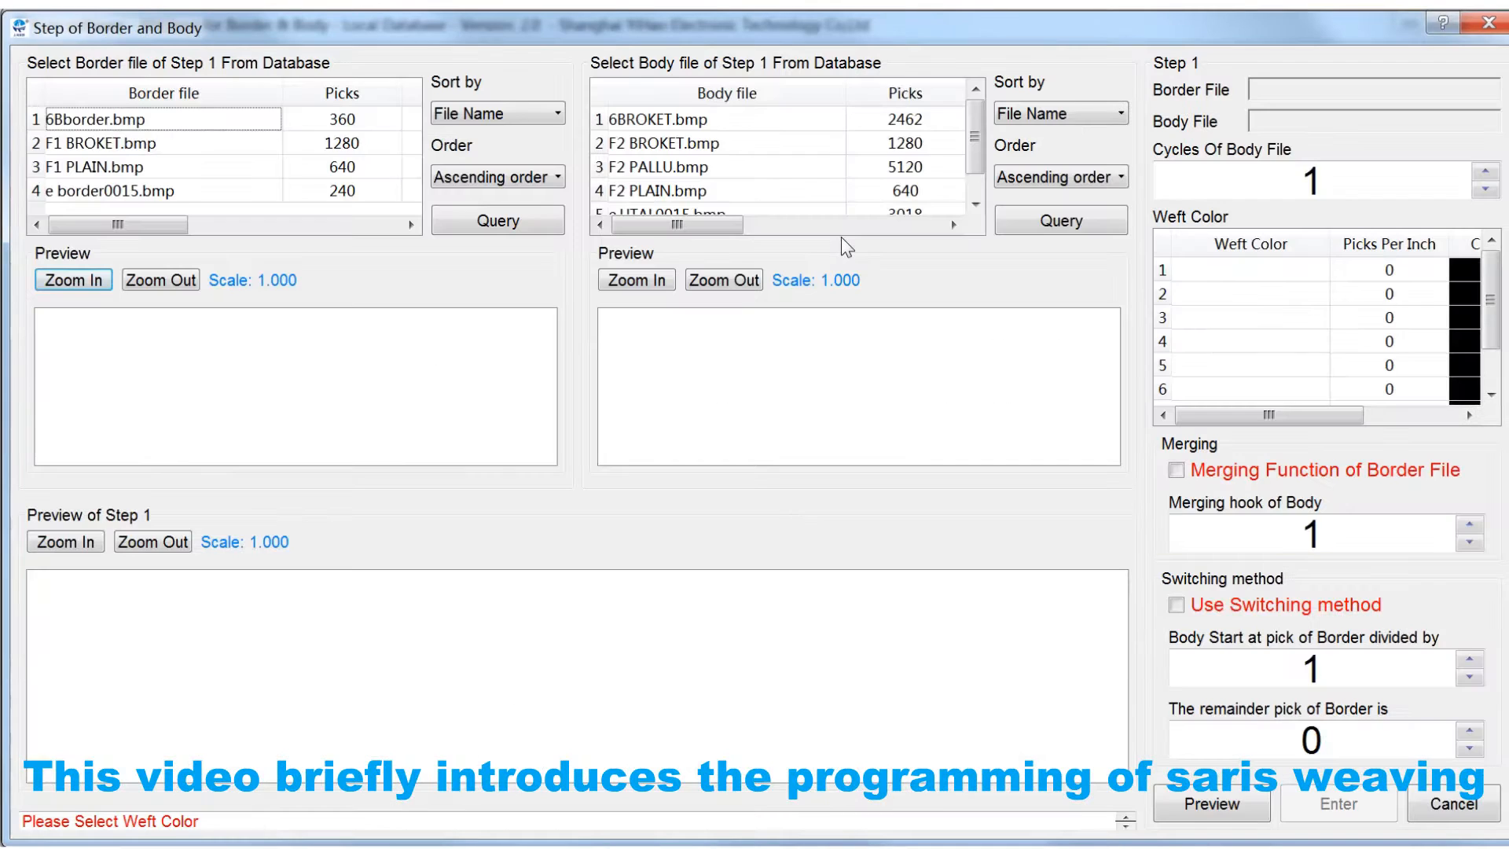
# Step: Define step 1 with F1 BROKET border, F2 BROKET body at 2 cycles, Red50 and ORANGE60 wefts, previewed and accepted
pyautogui.click(106, 143)
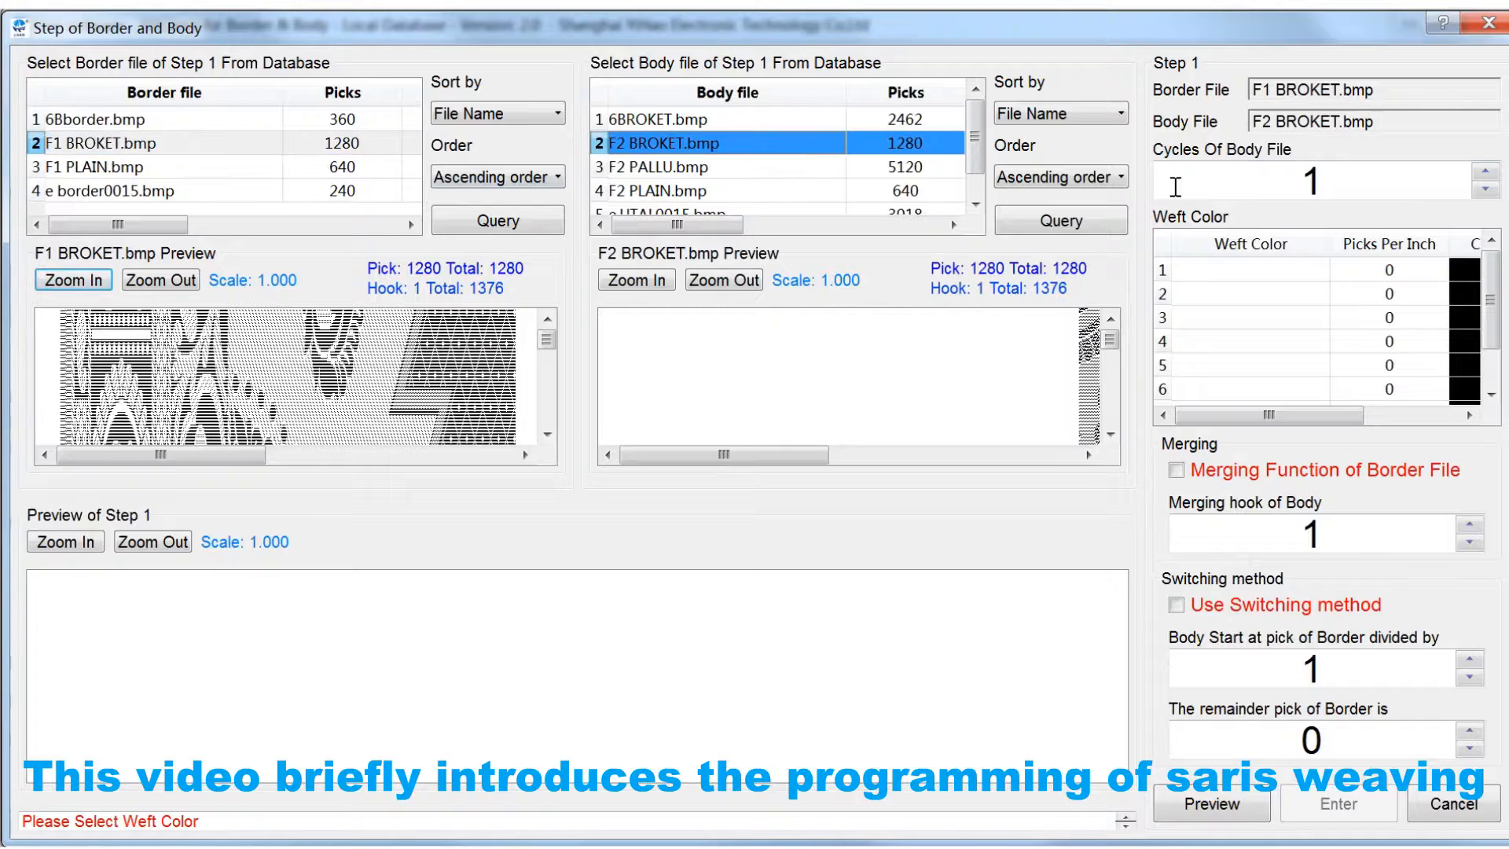
pyautogui.click(1485, 175)
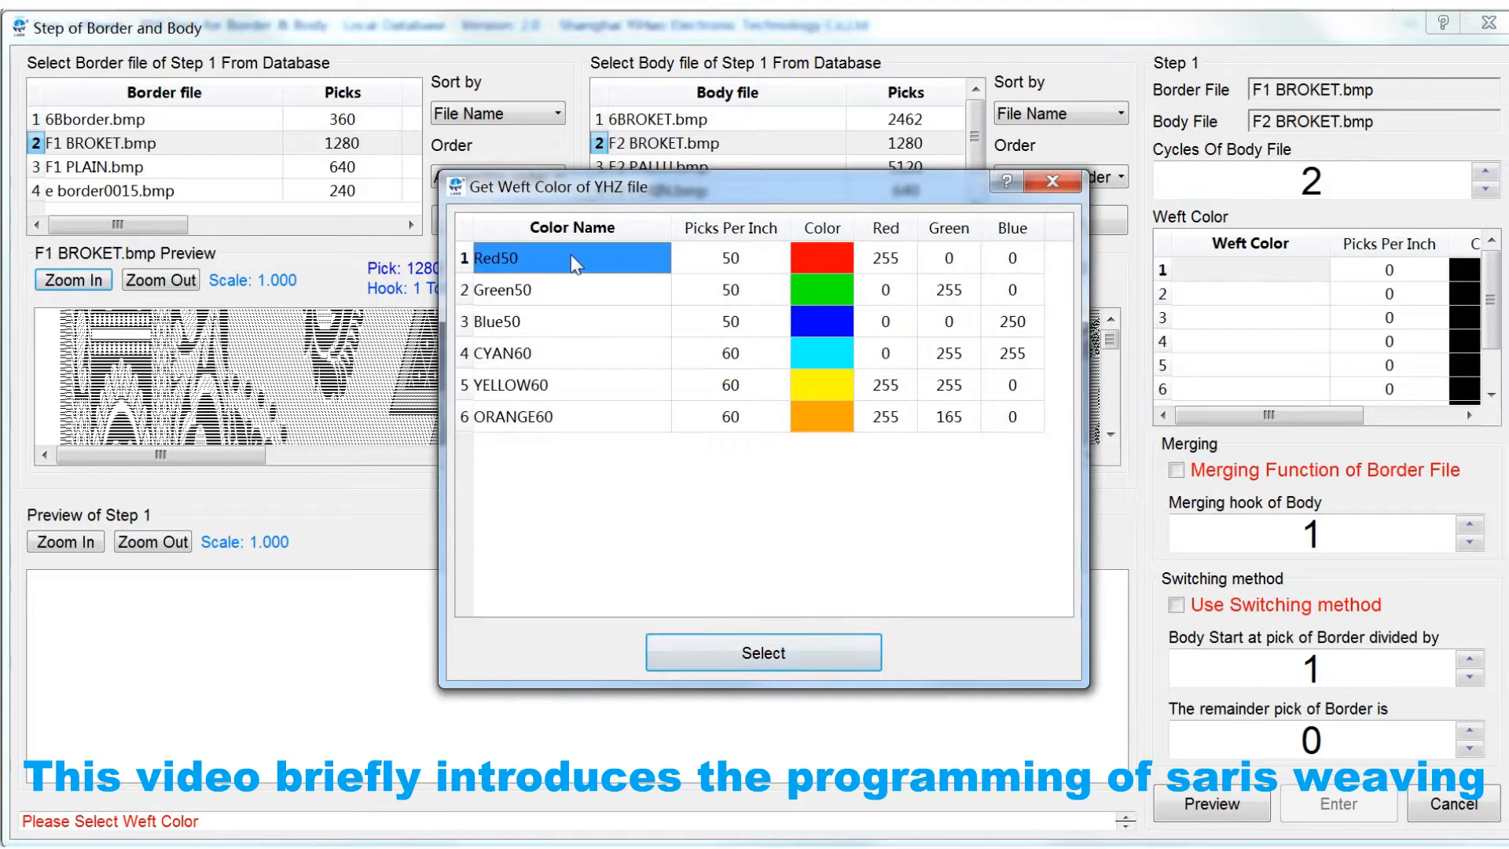
pyautogui.click(764, 653)
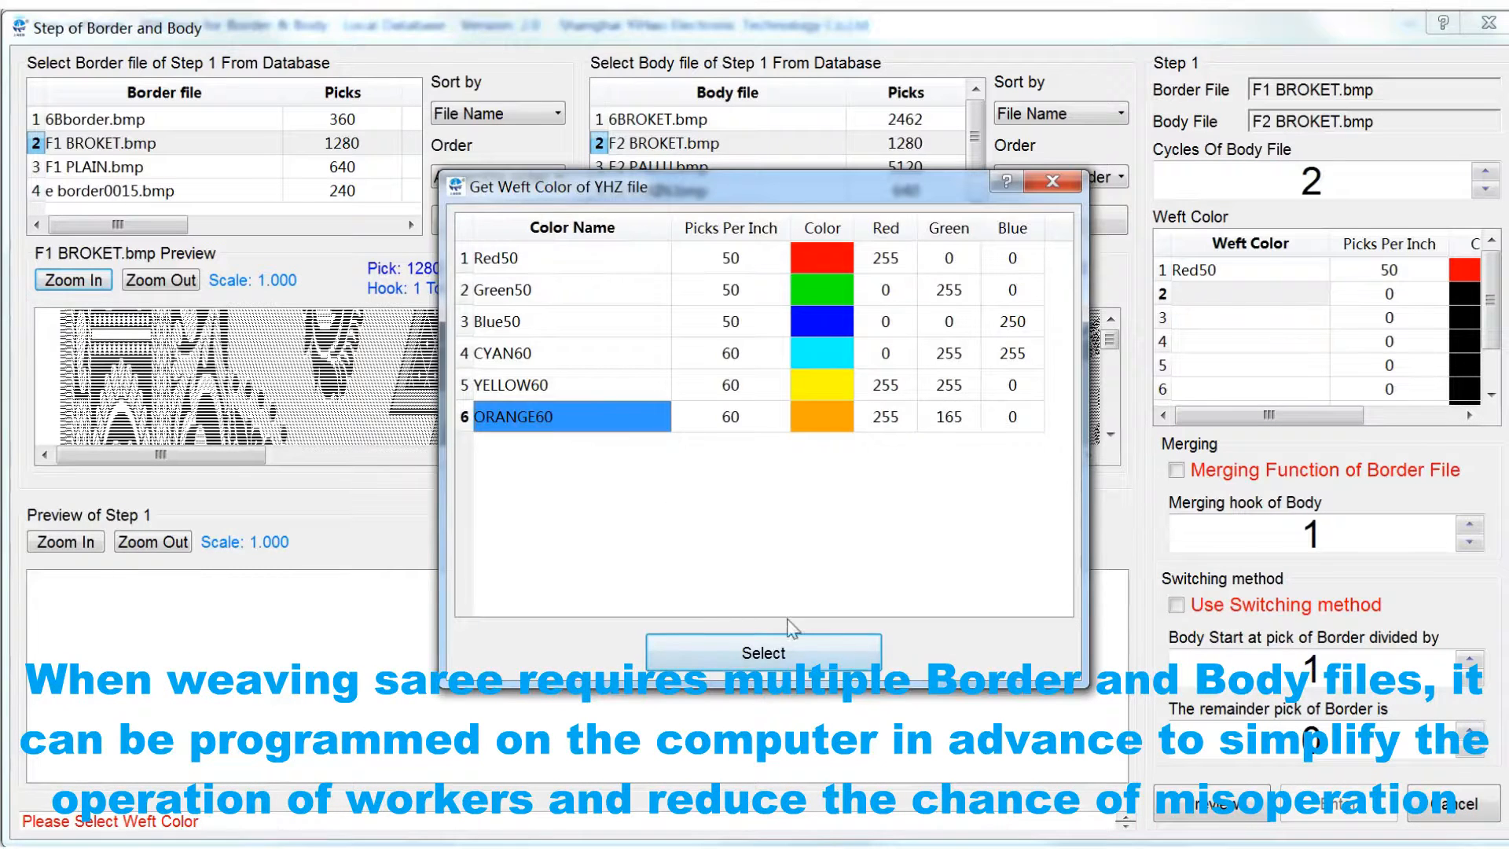
pyautogui.click(762, 652)
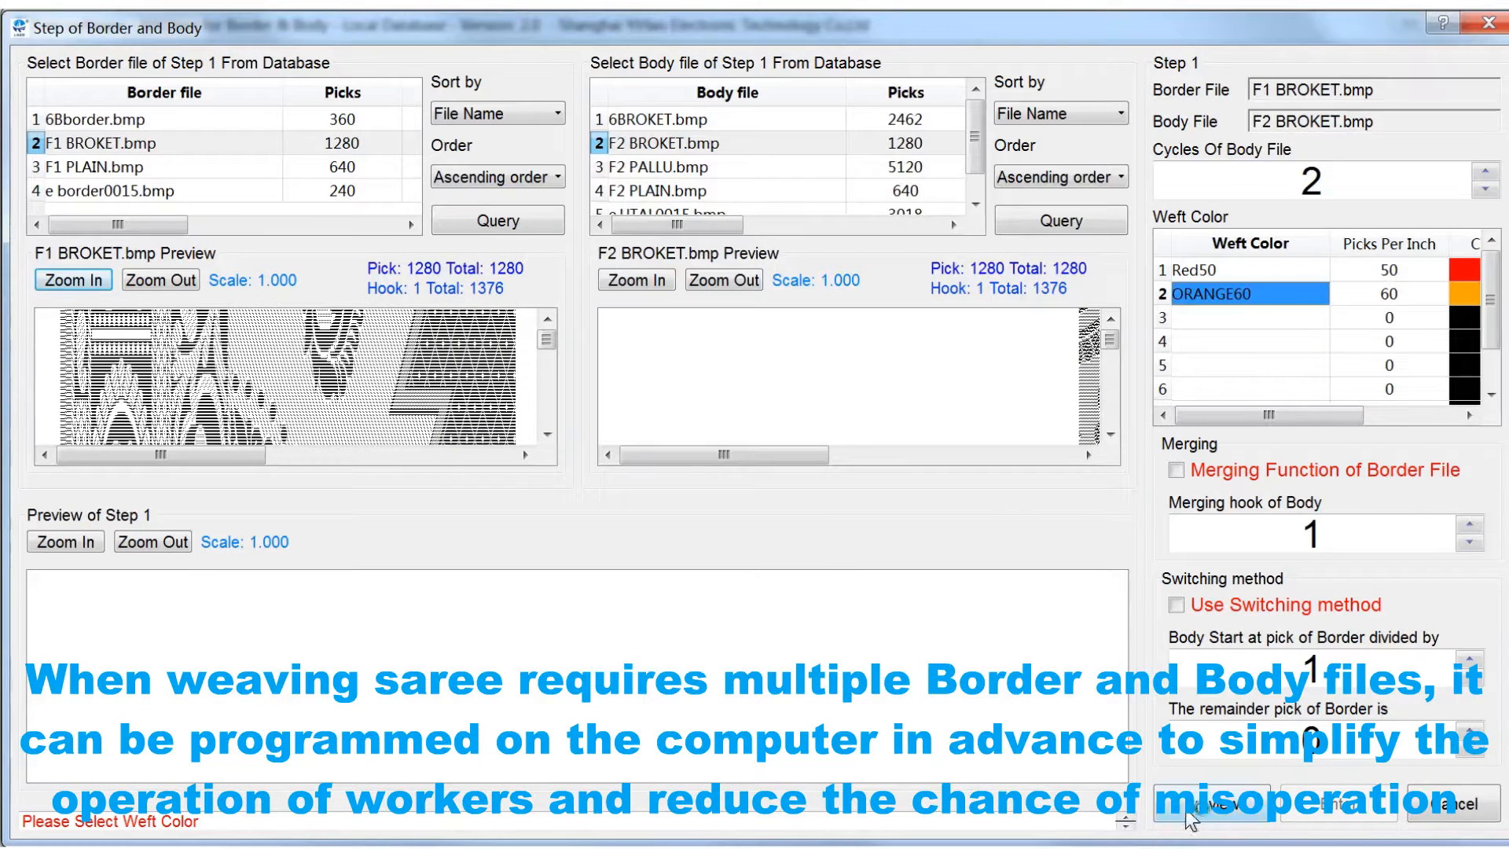
pyautogui.click(1216, 805)
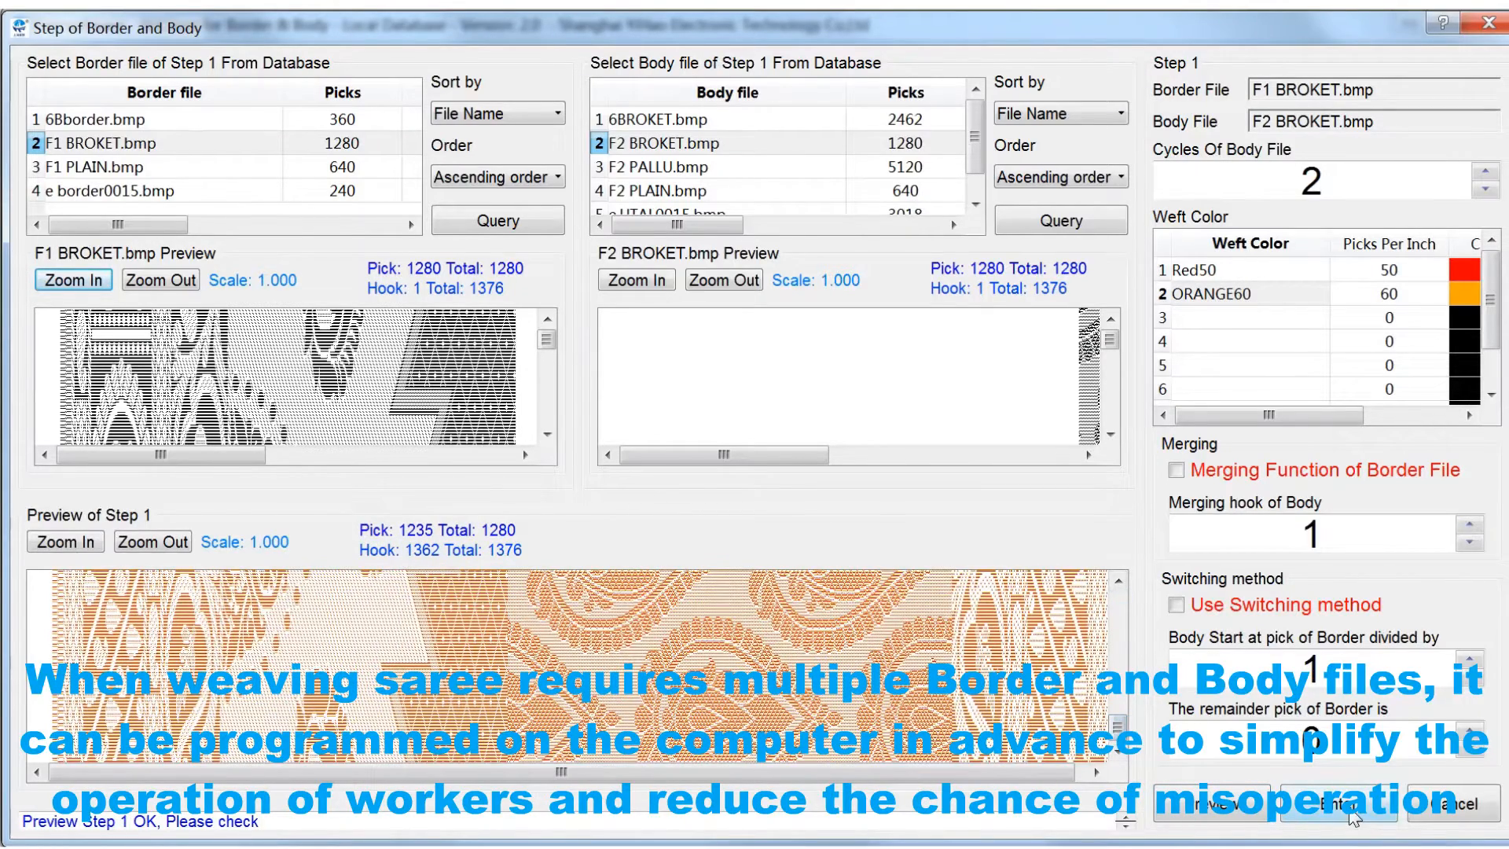
pyautogui.click(1336, 803)
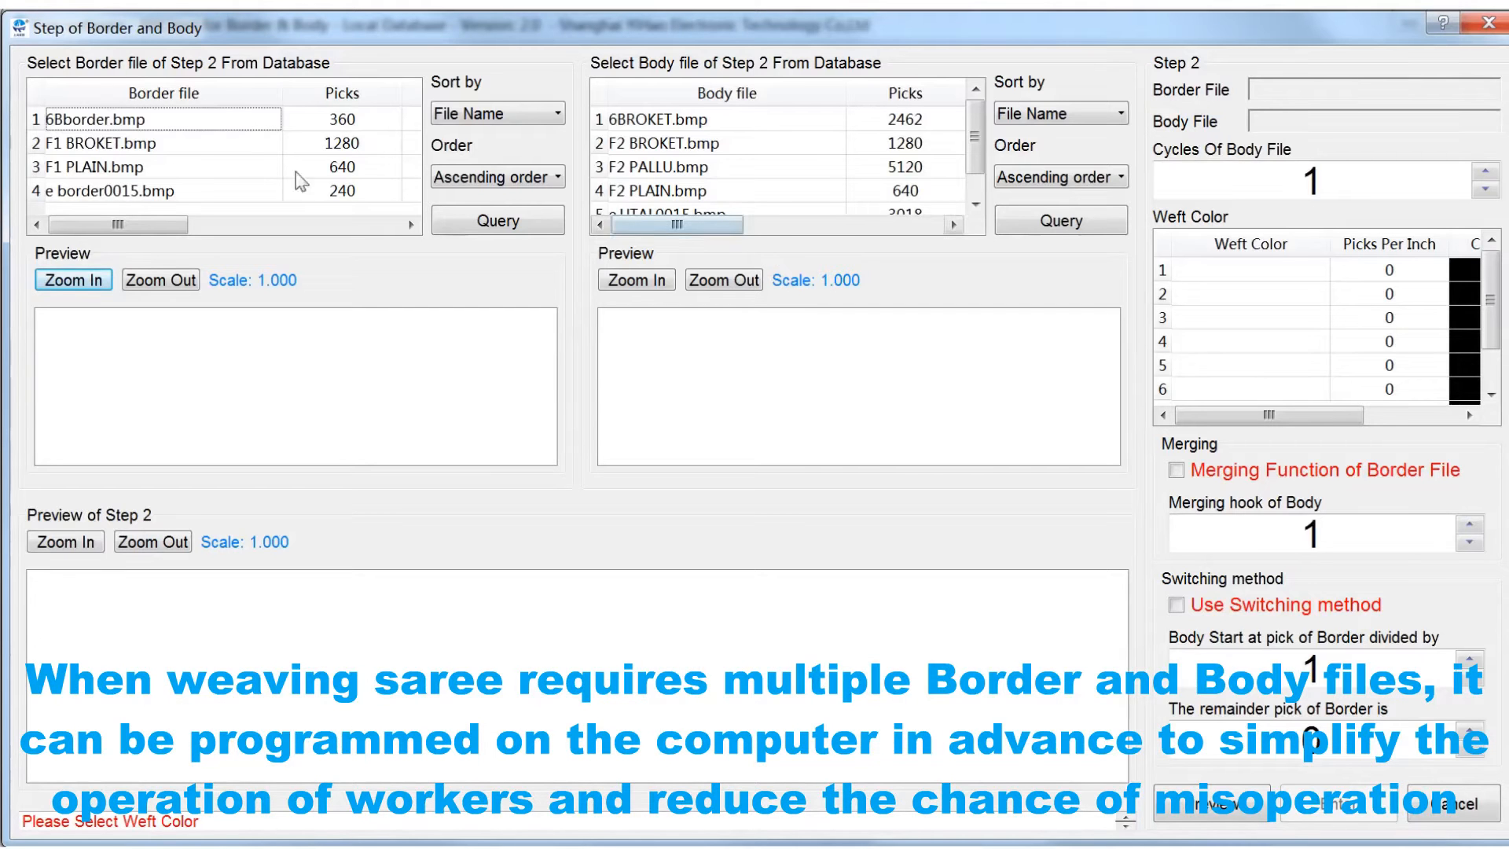
# Step: Define step 2 with F1 PLAIN border, F2 PALLU body at 3 cycles, Green50 and CYAN60 wefts, previewed and accepted
pyautogui.click(163, 167)
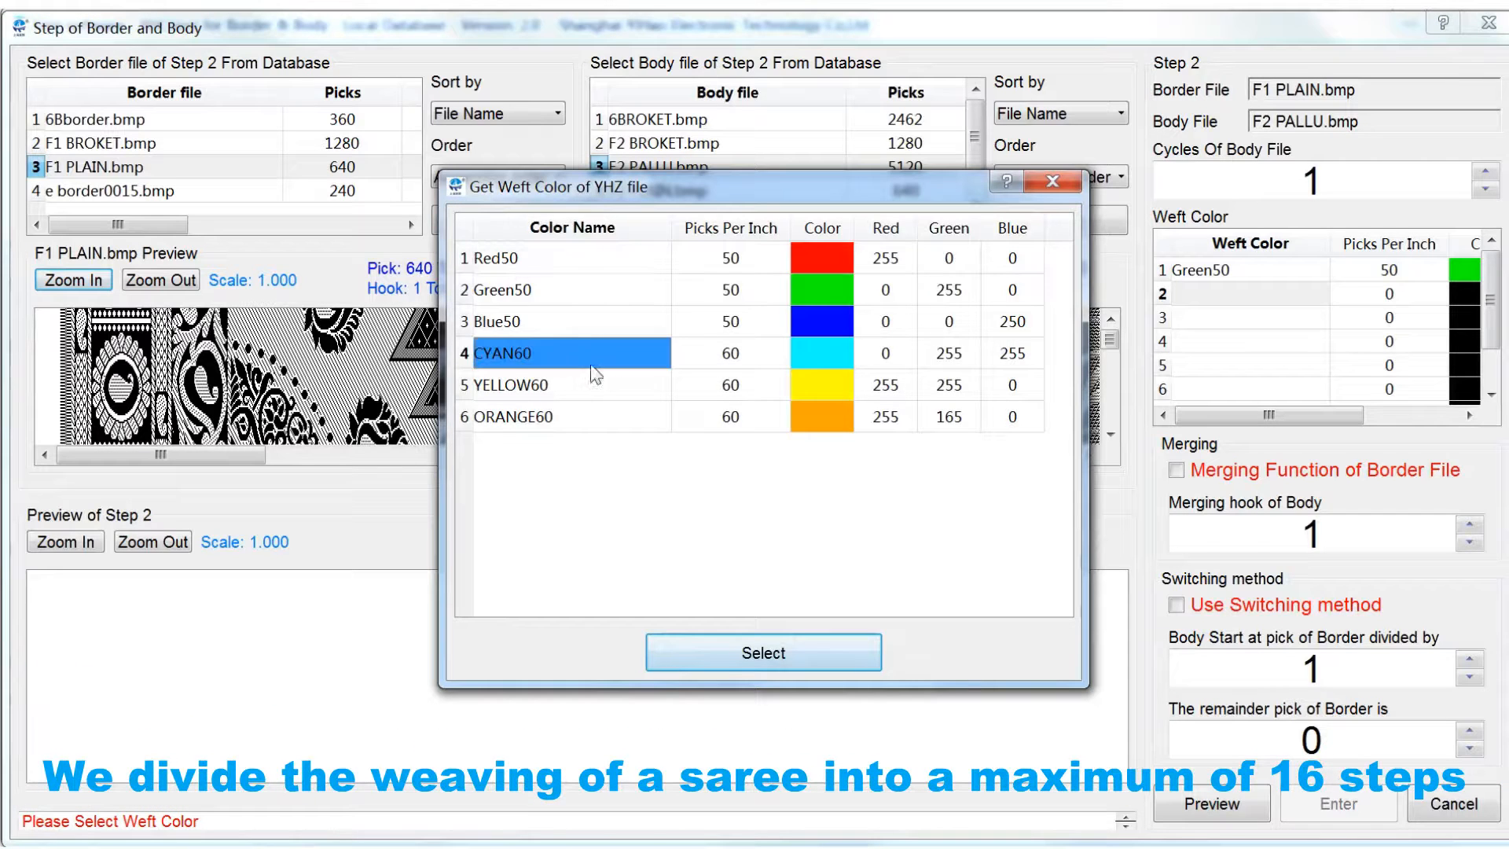
pyautogui.click(764, 652)
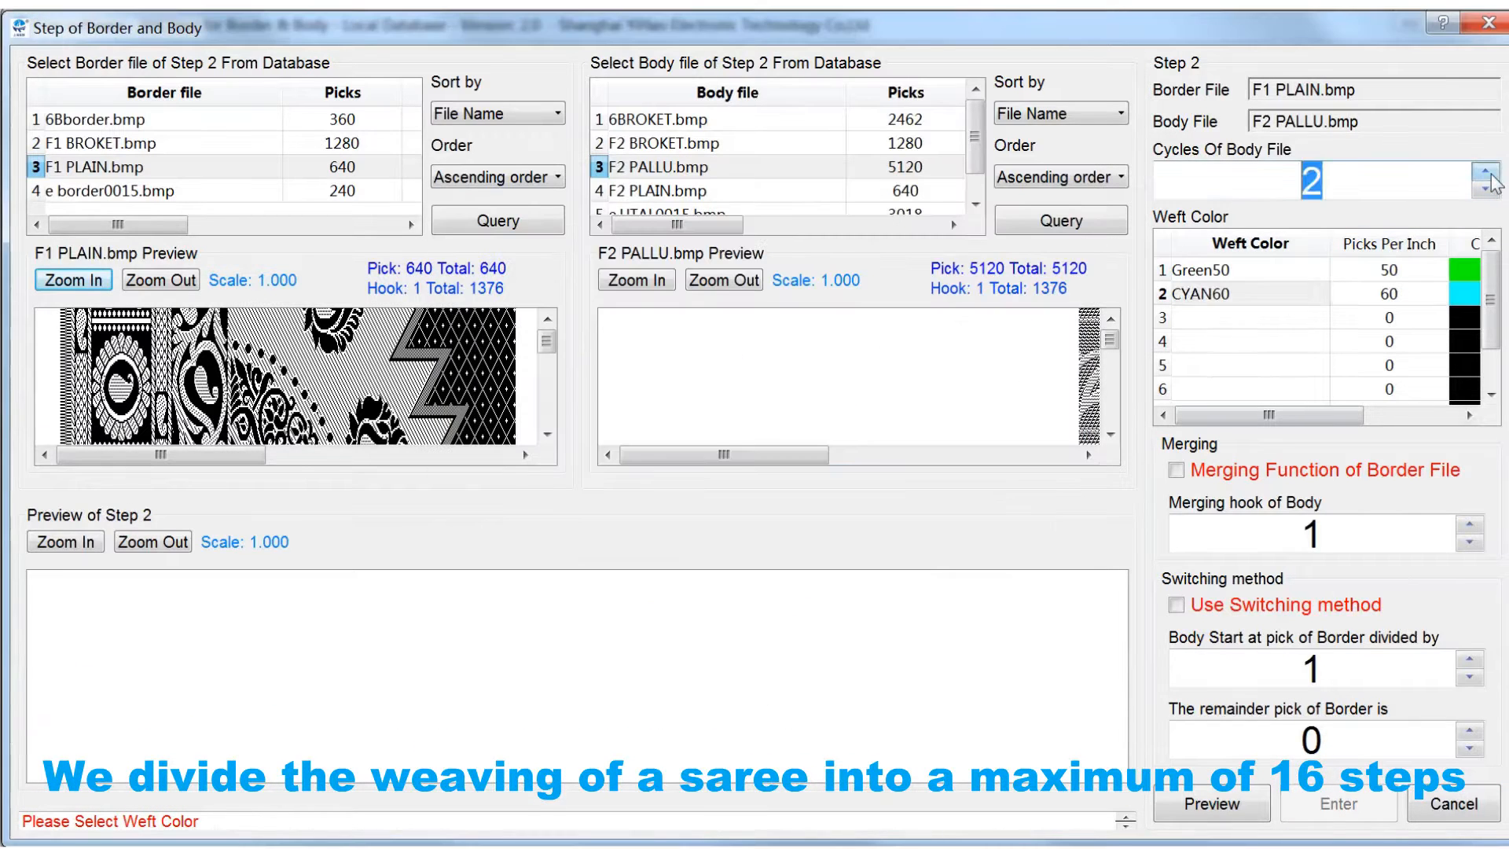
pyautogui.click(1485, 173)
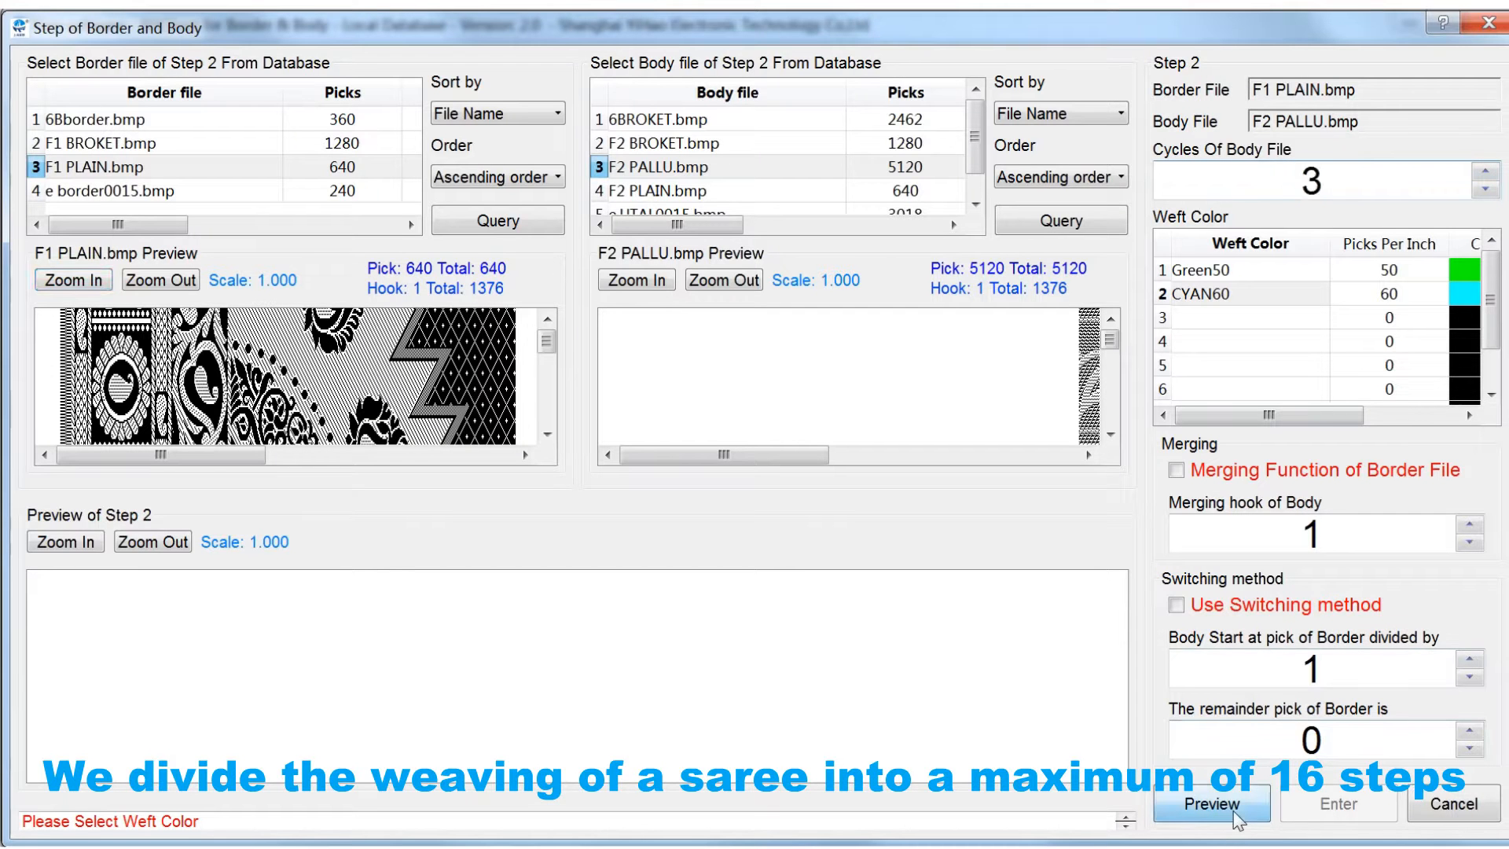
pyautogui.click(1210, 803)
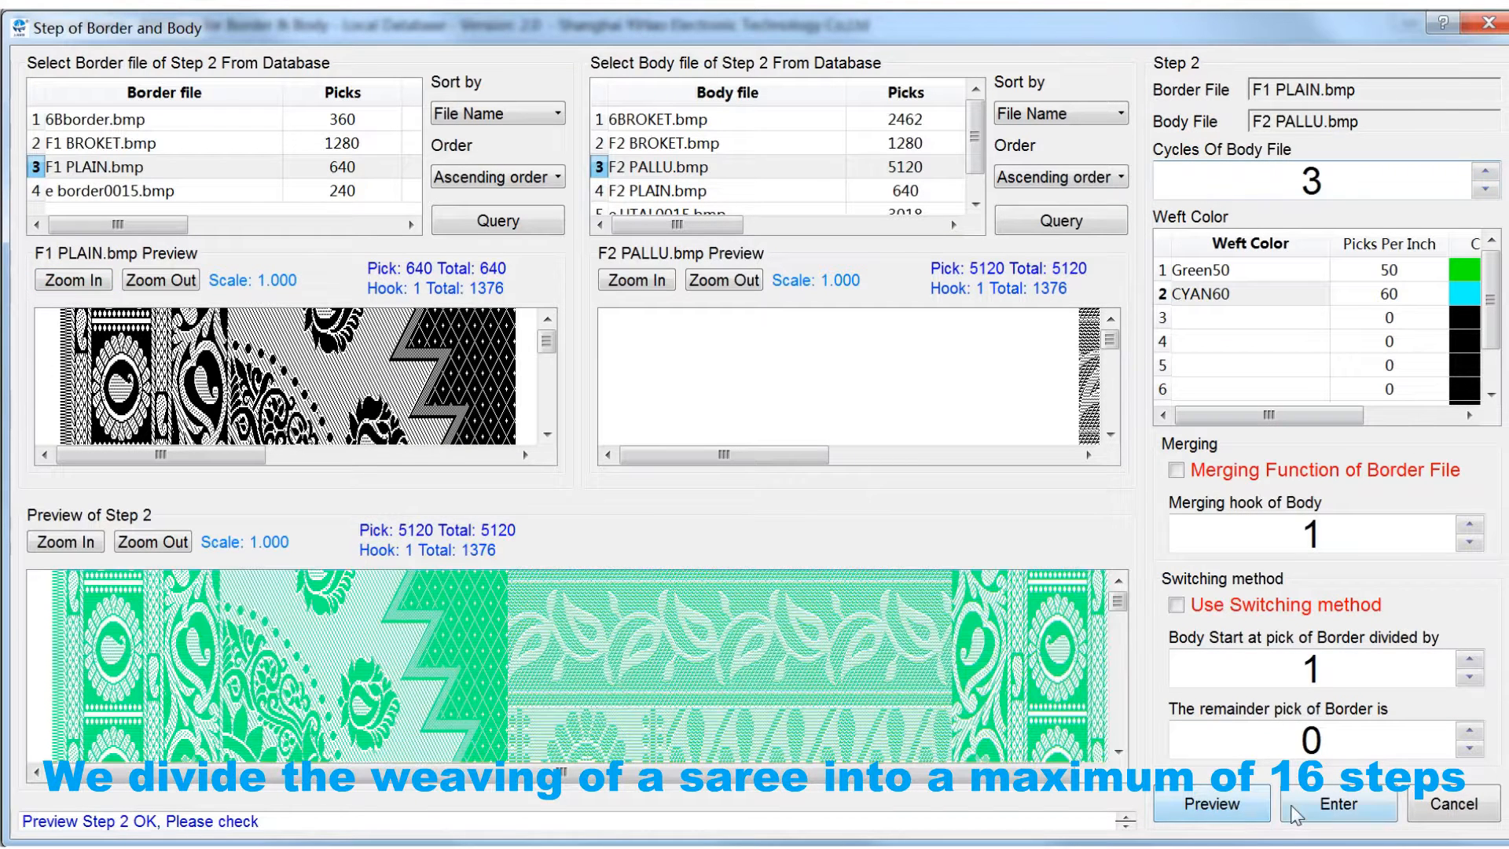
pyautogui.click(1337, 803)
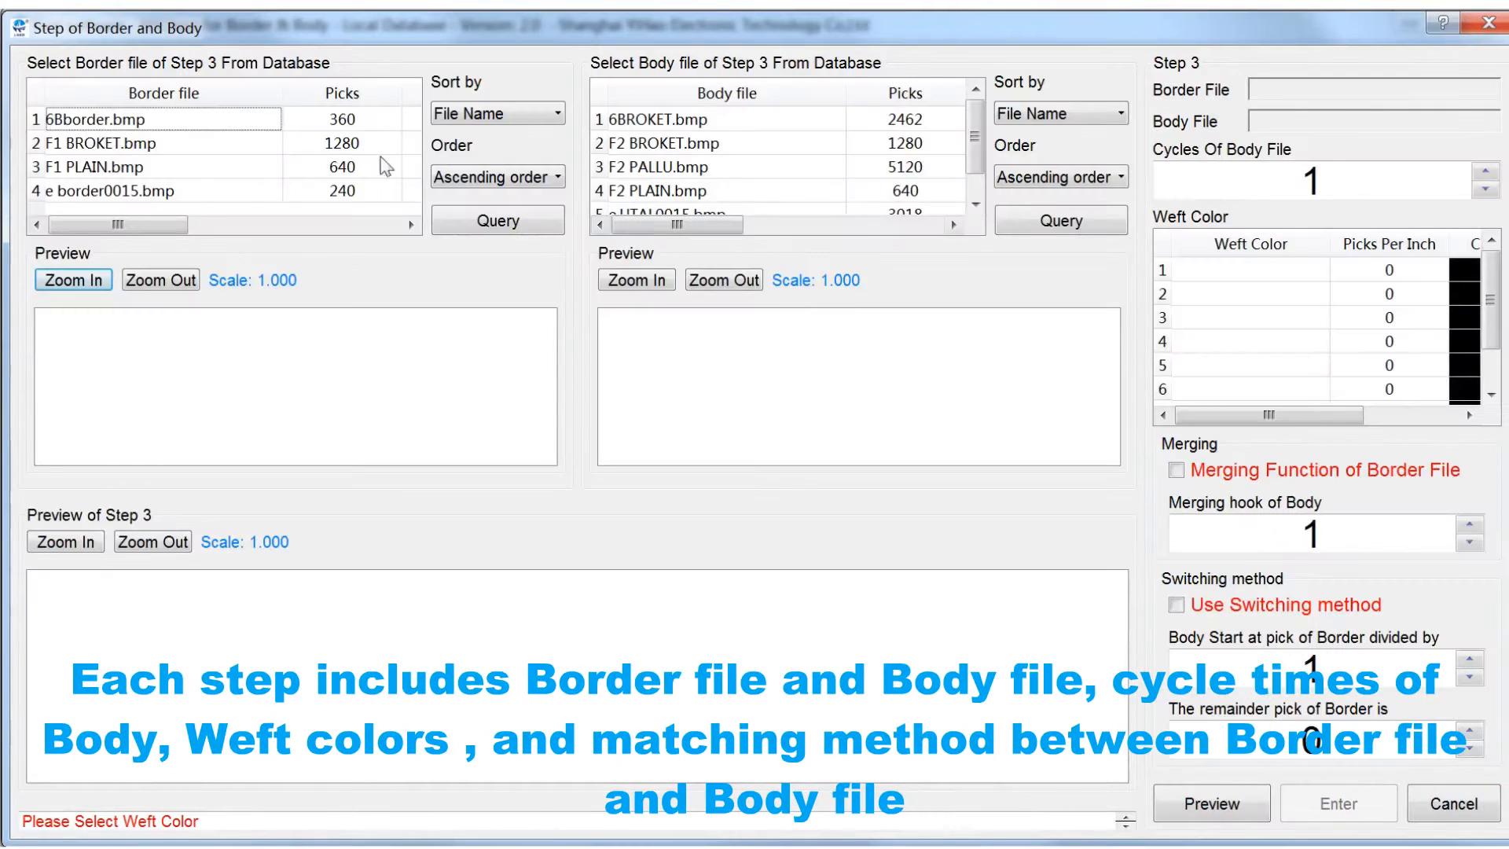
# Step: Define step 3 with F1 PLAIN border and body at 4 cycles, Green50, CYAN60, YELLOW60 and ORANGE60 wefts, and accept it
pyautogui.click(145, 167)
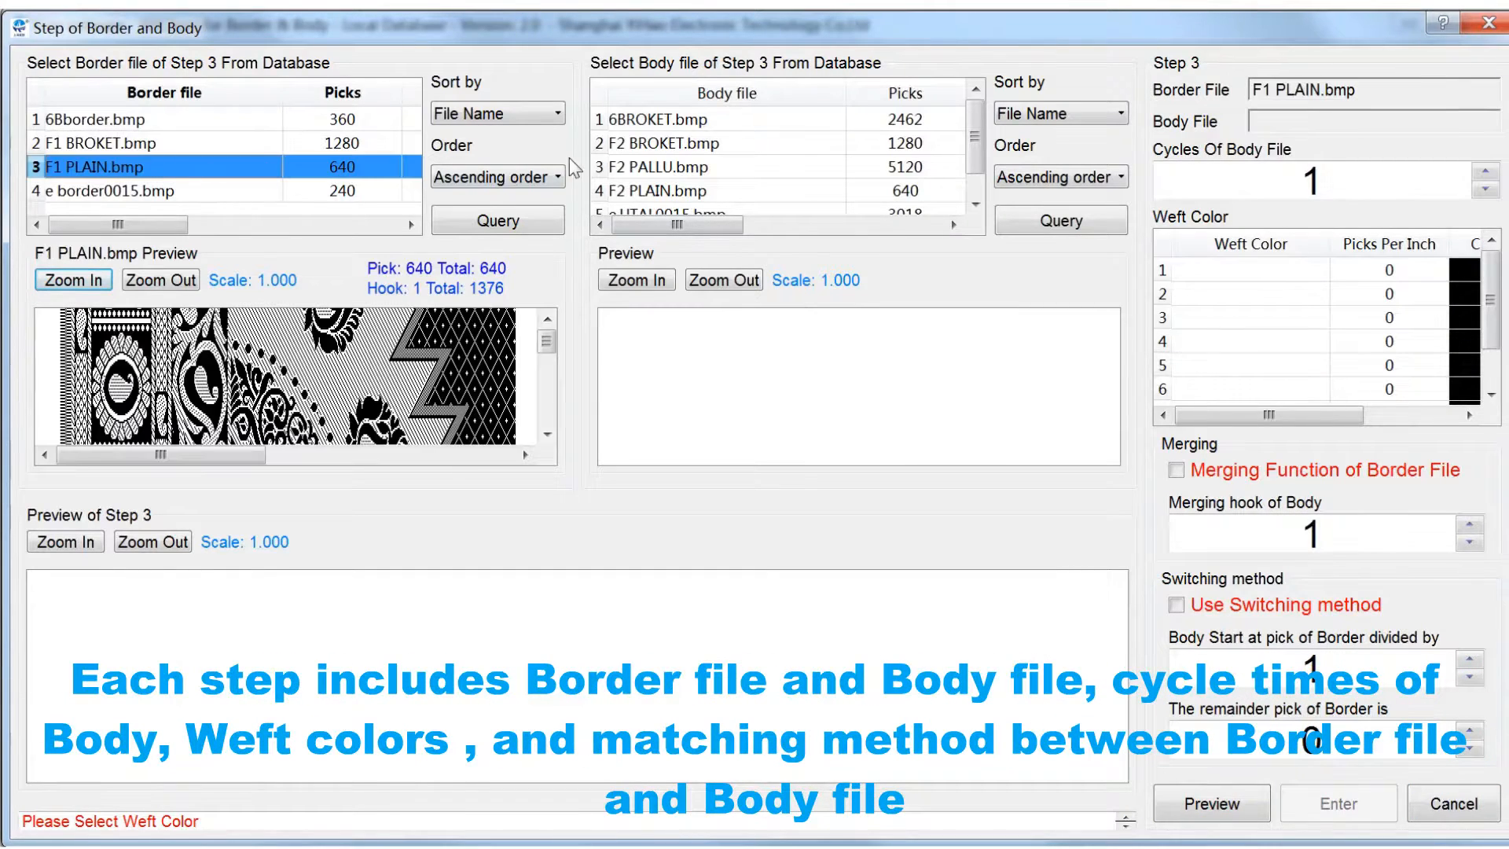
pyautogui.click(674, 190)
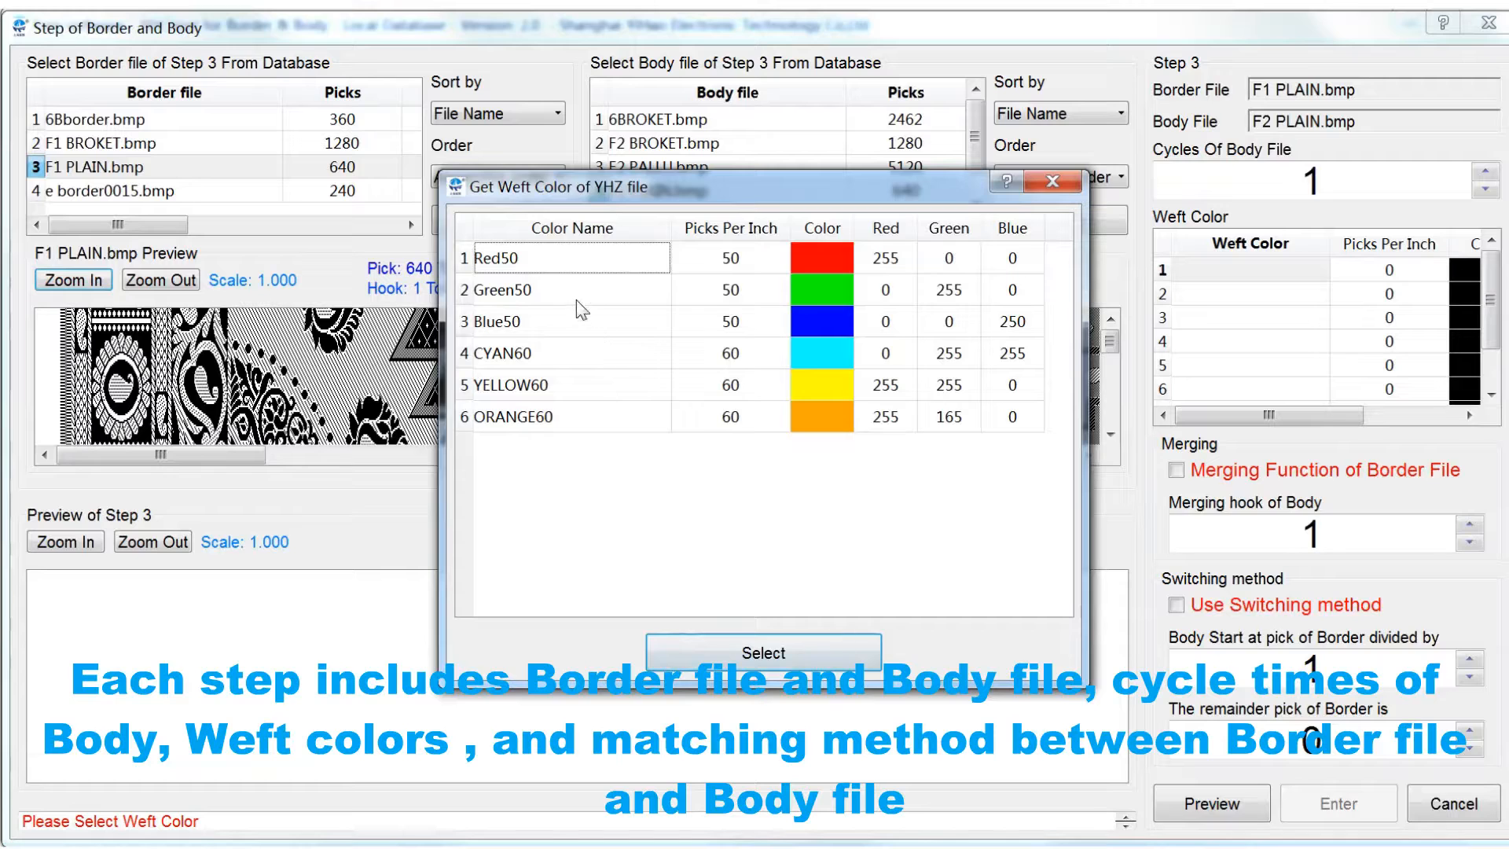
pyautogui.click(762, 652)
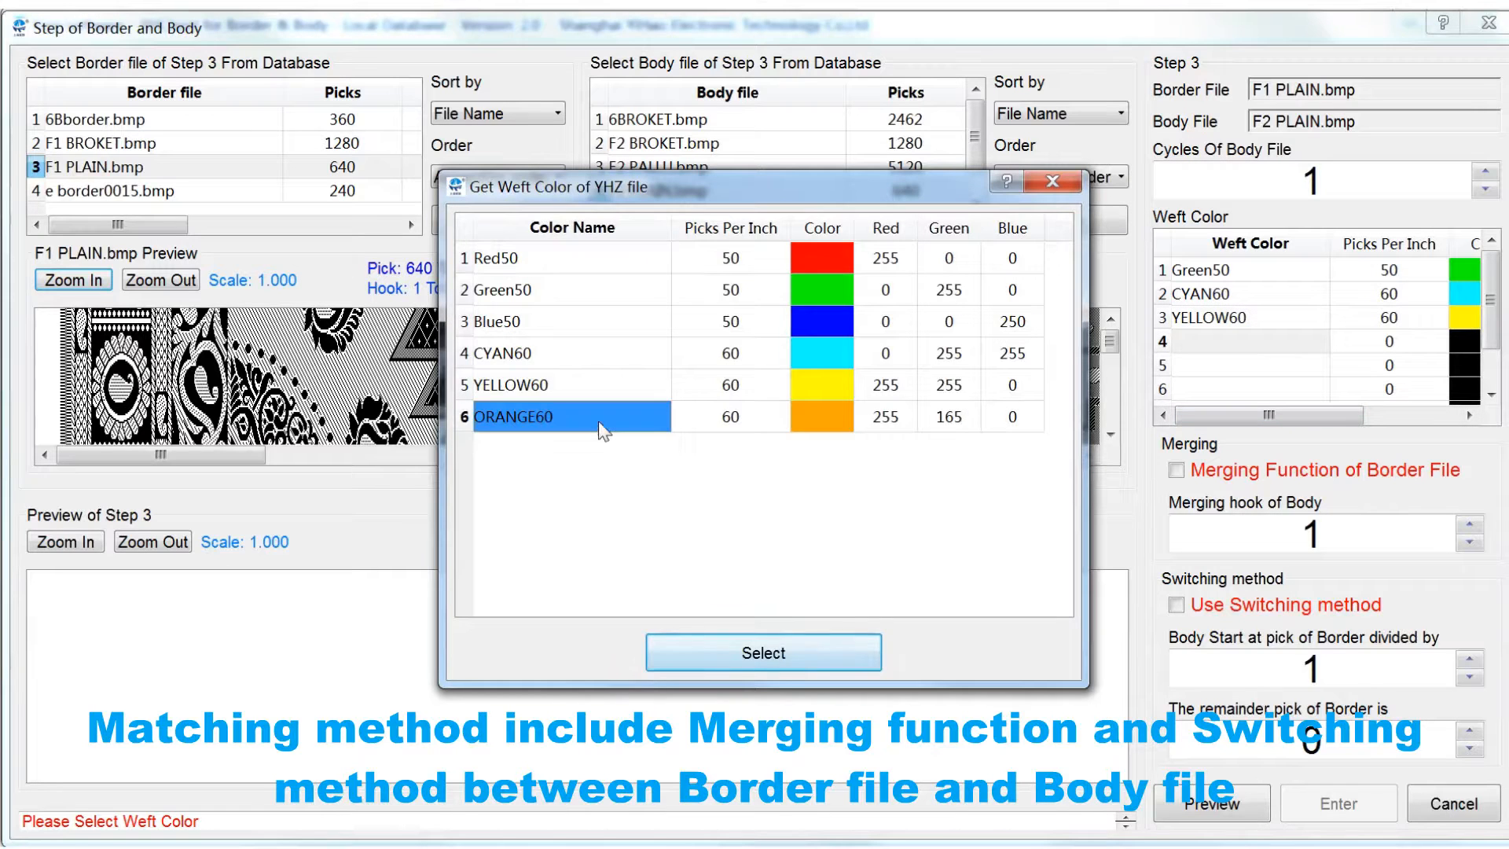
pyautogui.click(763, 652)
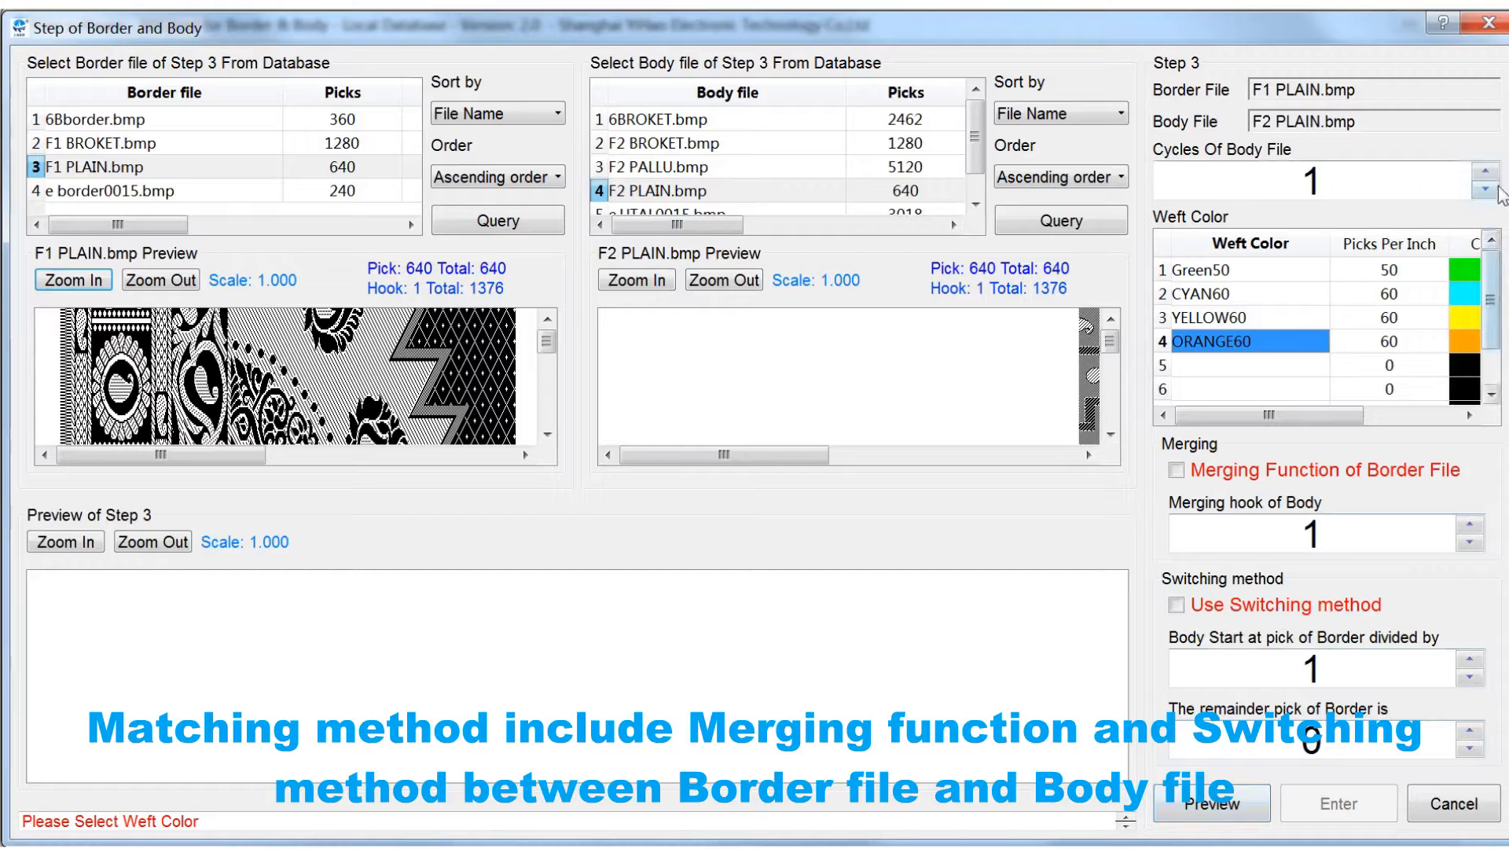
pyautogui.click(1485, 173)
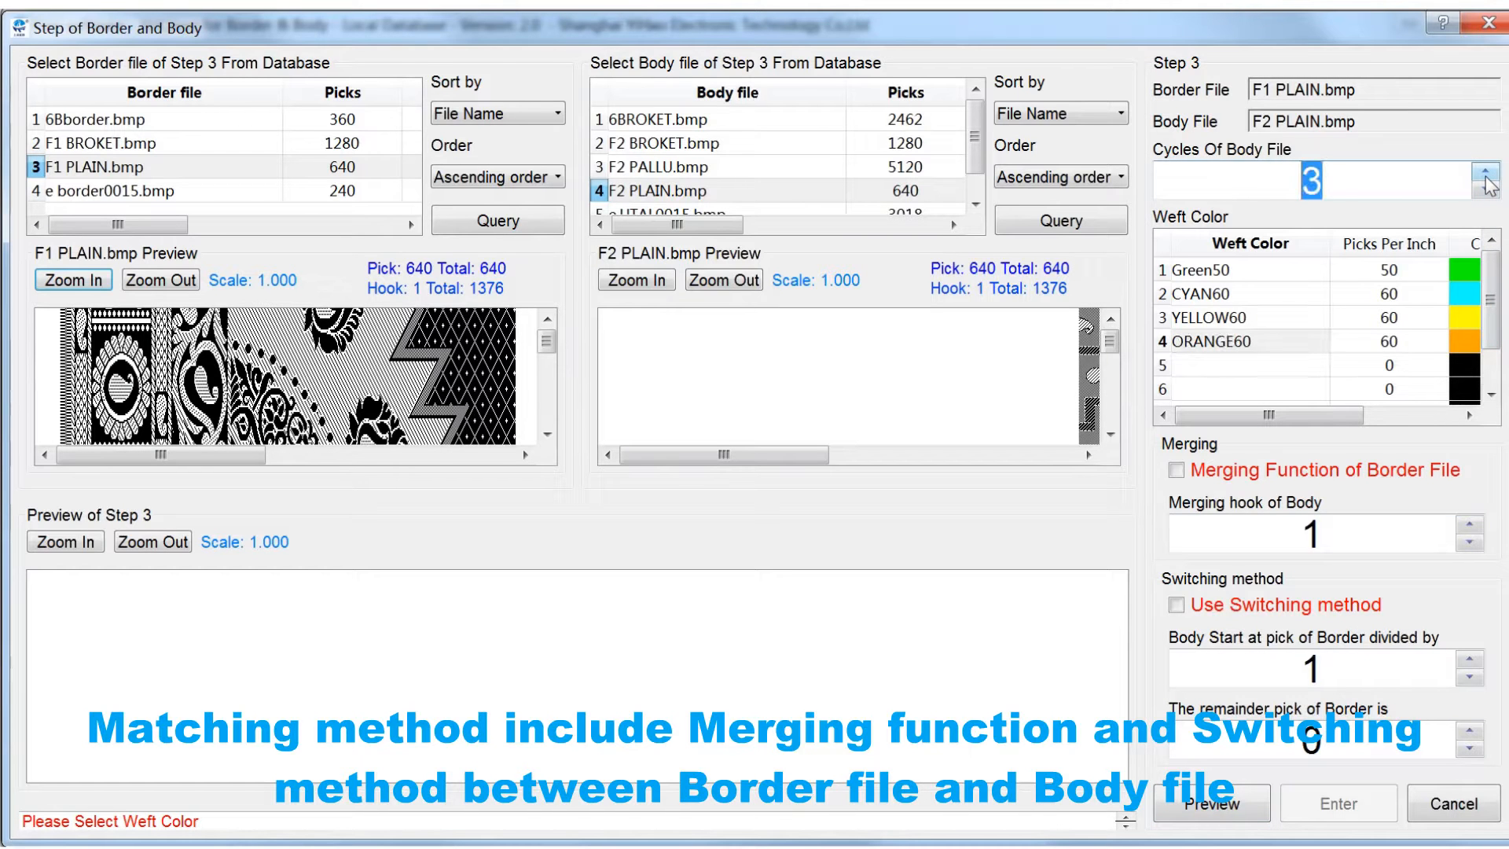
pyautogui.click(1485, 173)
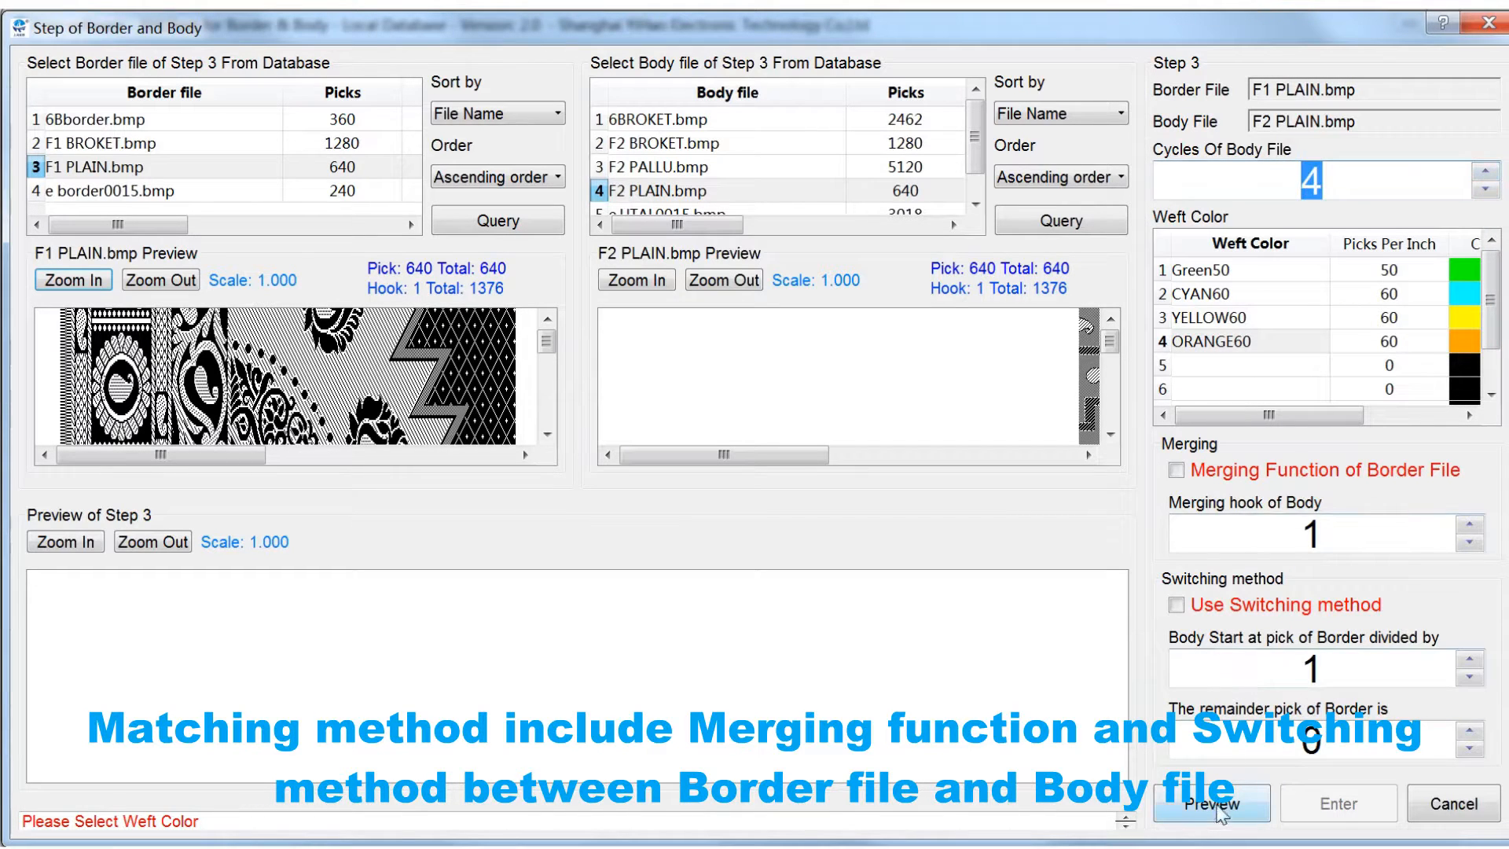
pyautogui.click(1212, 803)
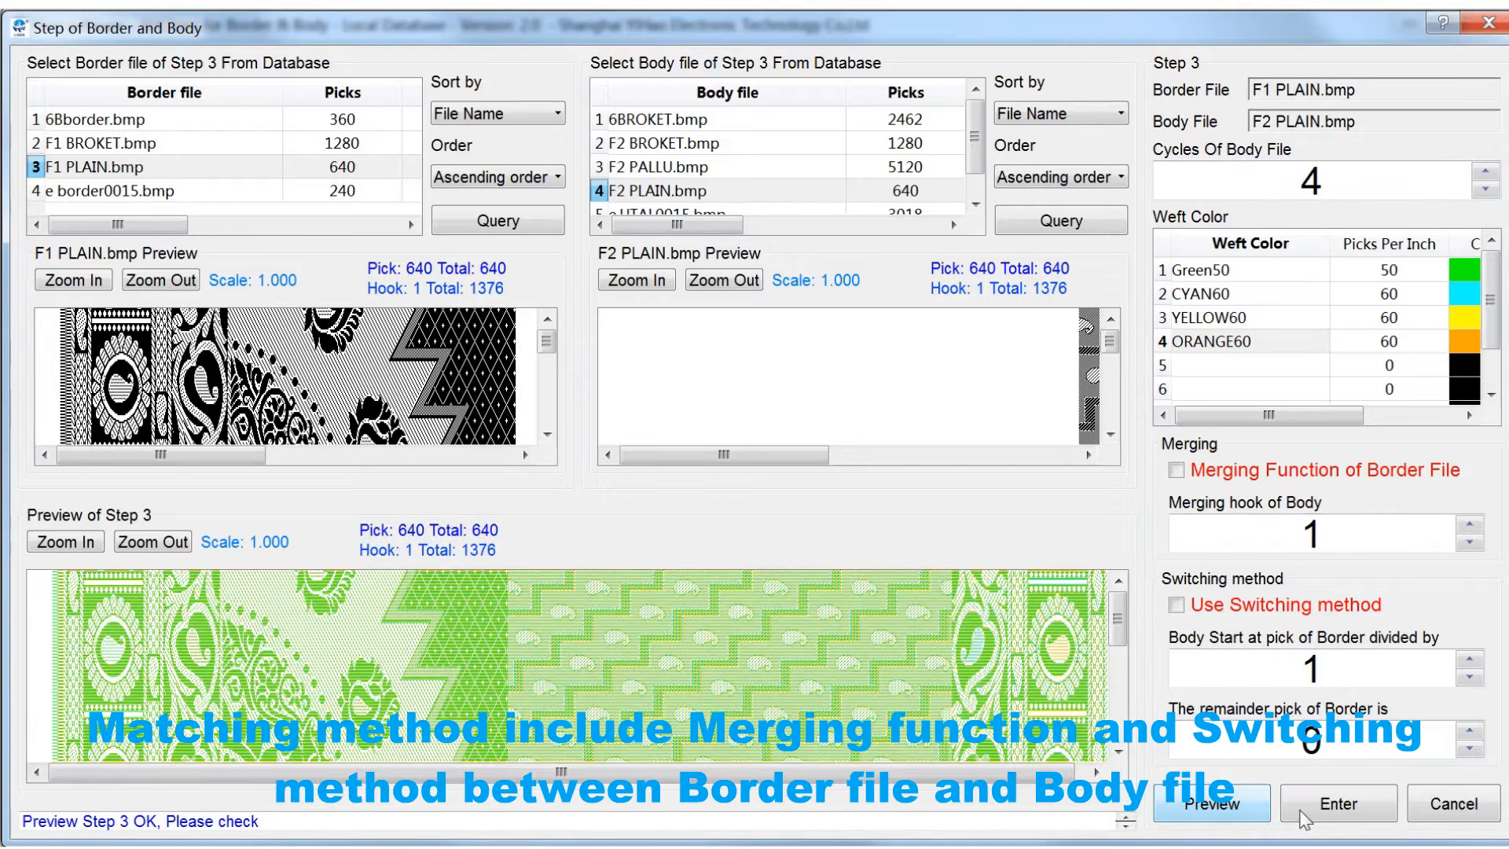
pyautogui.click(1336, 803)
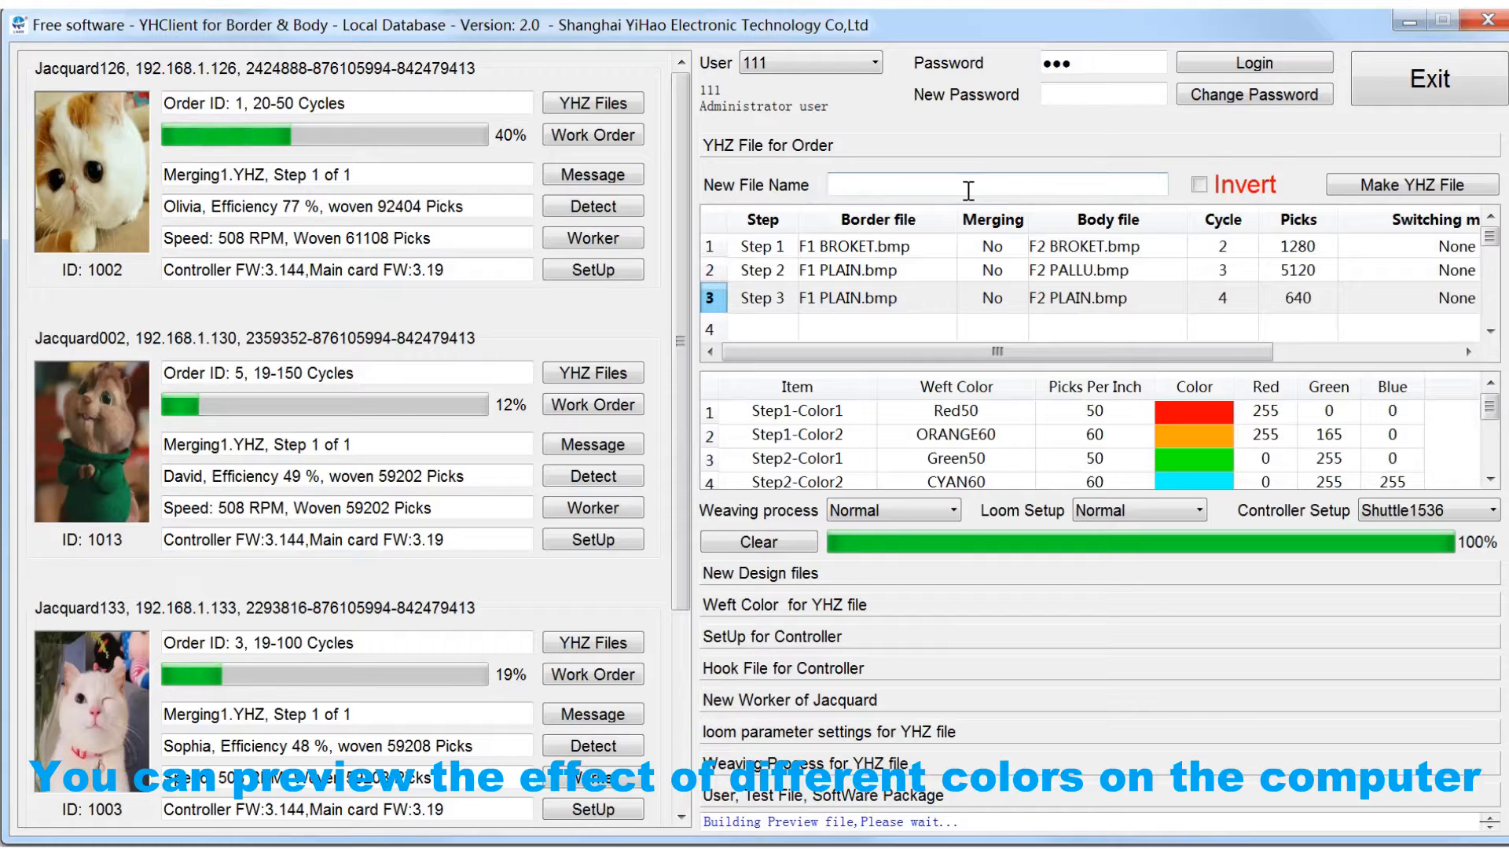
# Step: Name the new file DEMO and build DEMO.YHZ from the three programmed steps
pyautogui.write('DEMO')
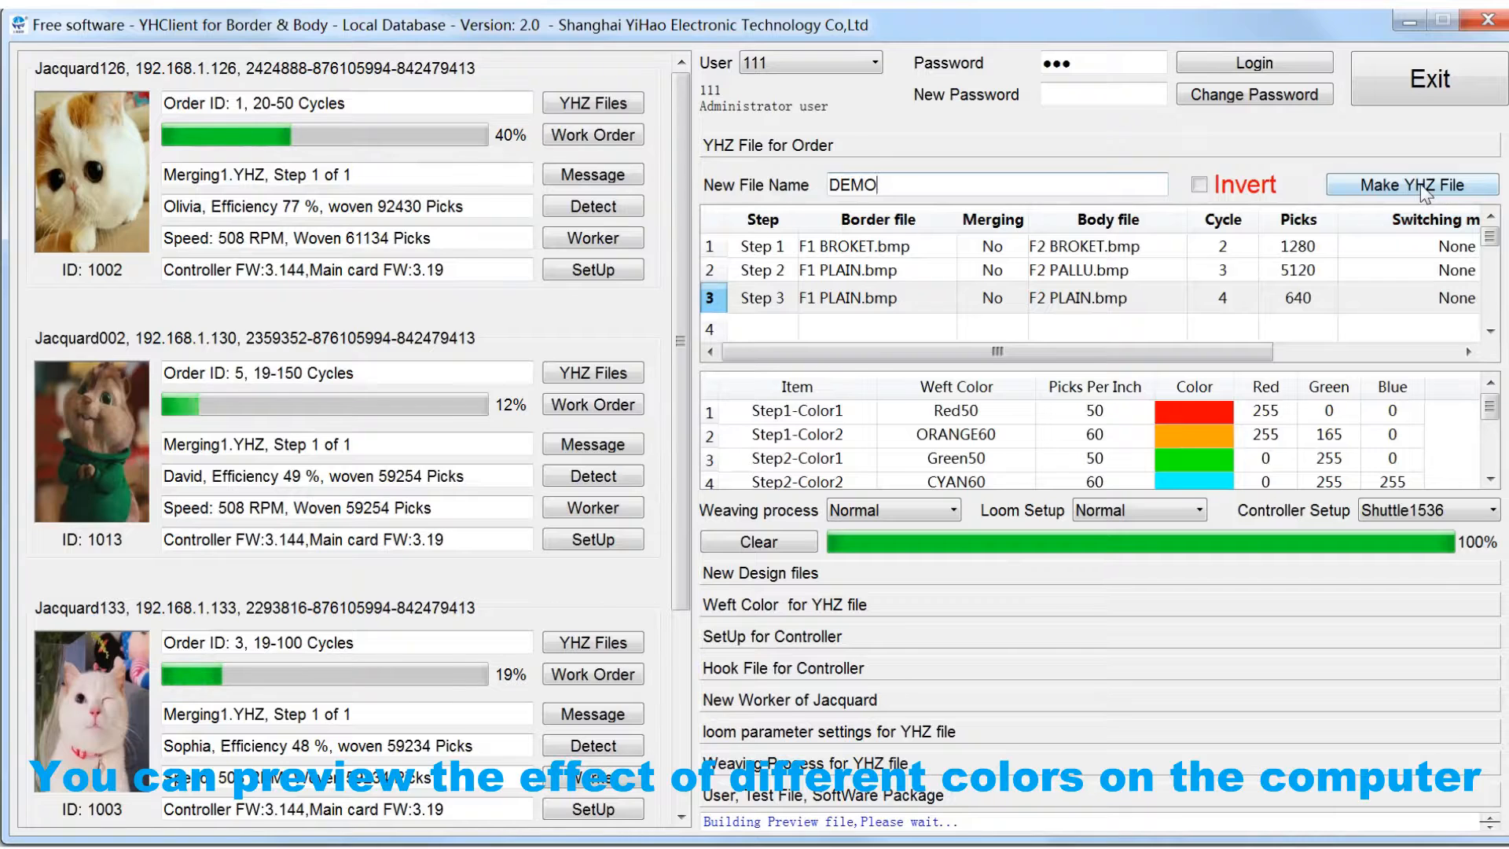
pyautogui.click(1410, 184)
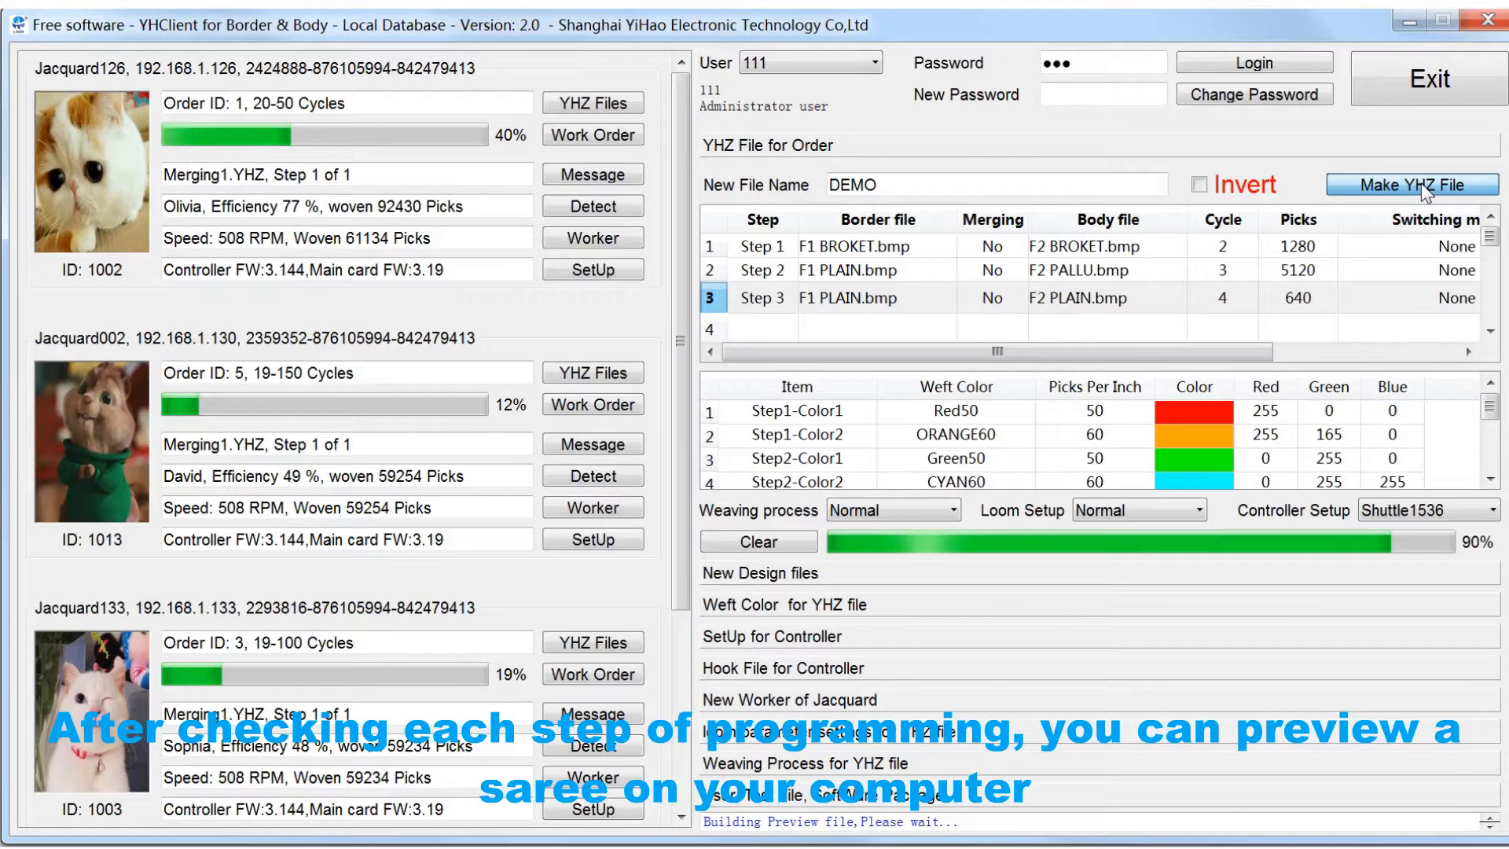
pyautogui.click(1411, 184)
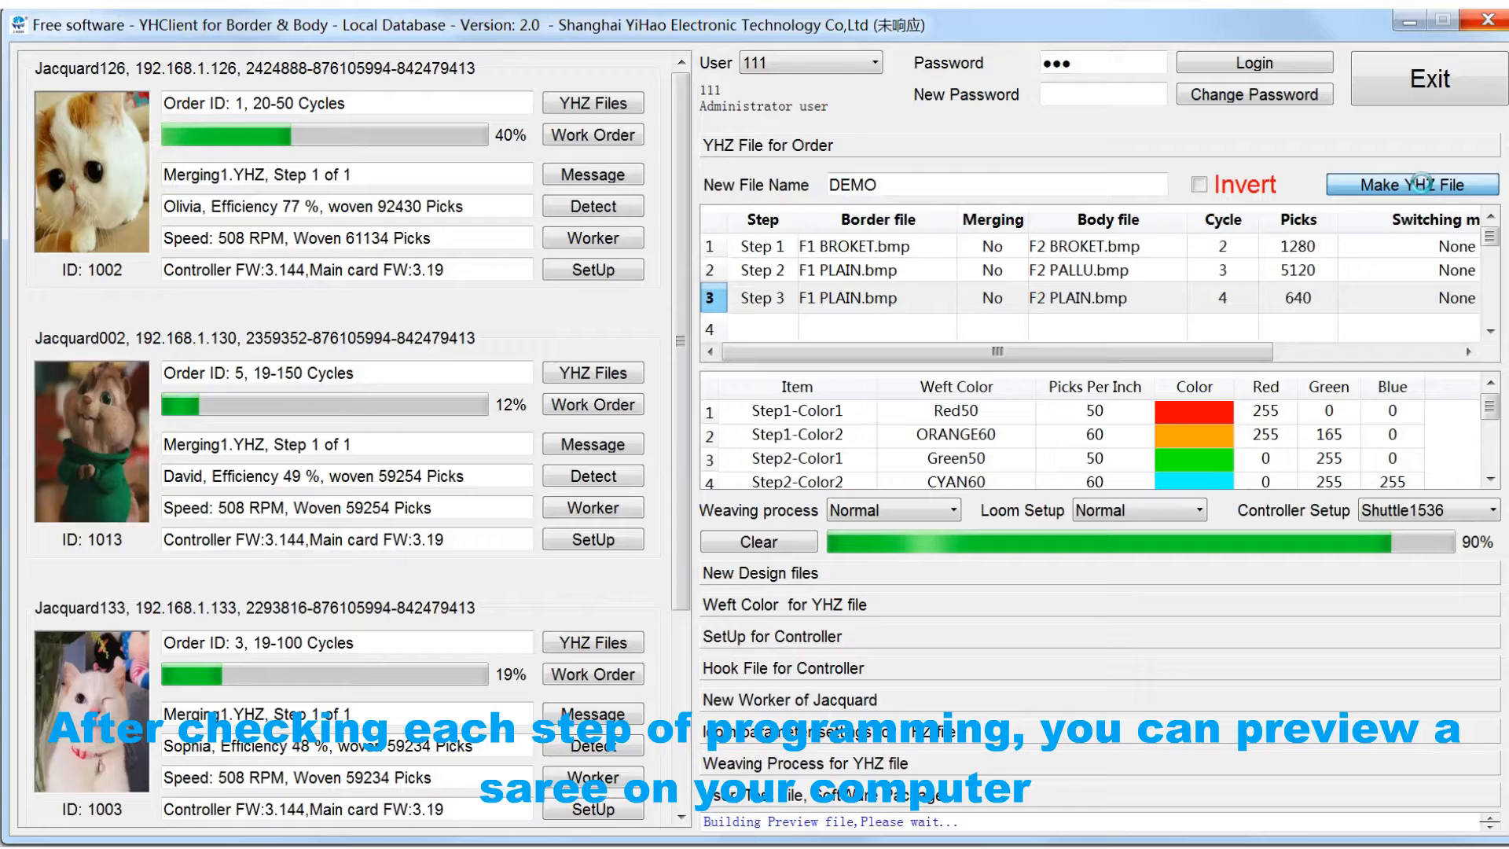
pyautogui.click(1405, 184)
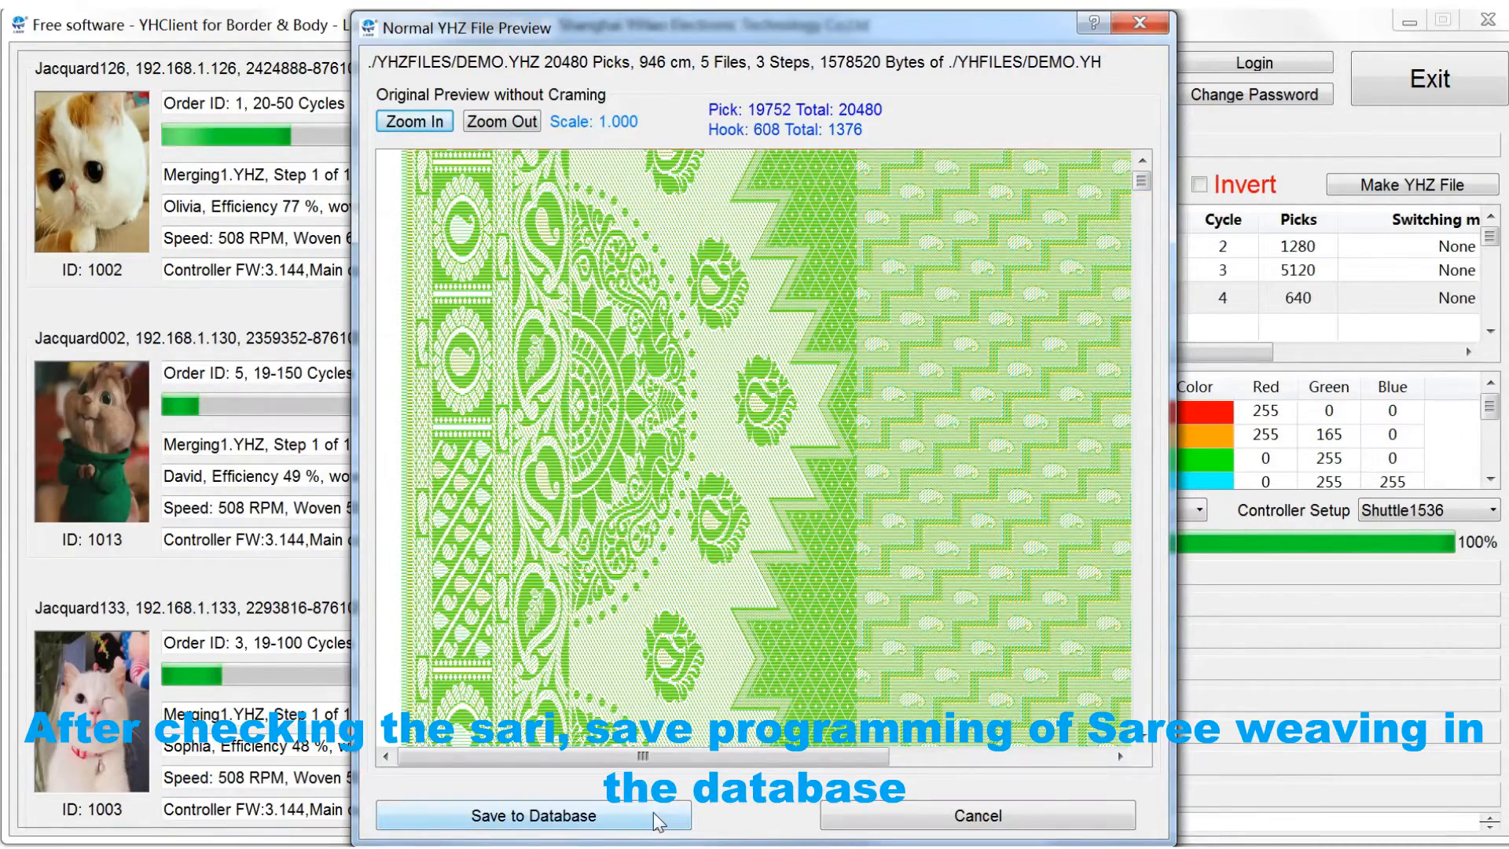
# Step: Save the 20480-pick DEMO saree file from the preview into the database
pyautogui.click(532, 816)
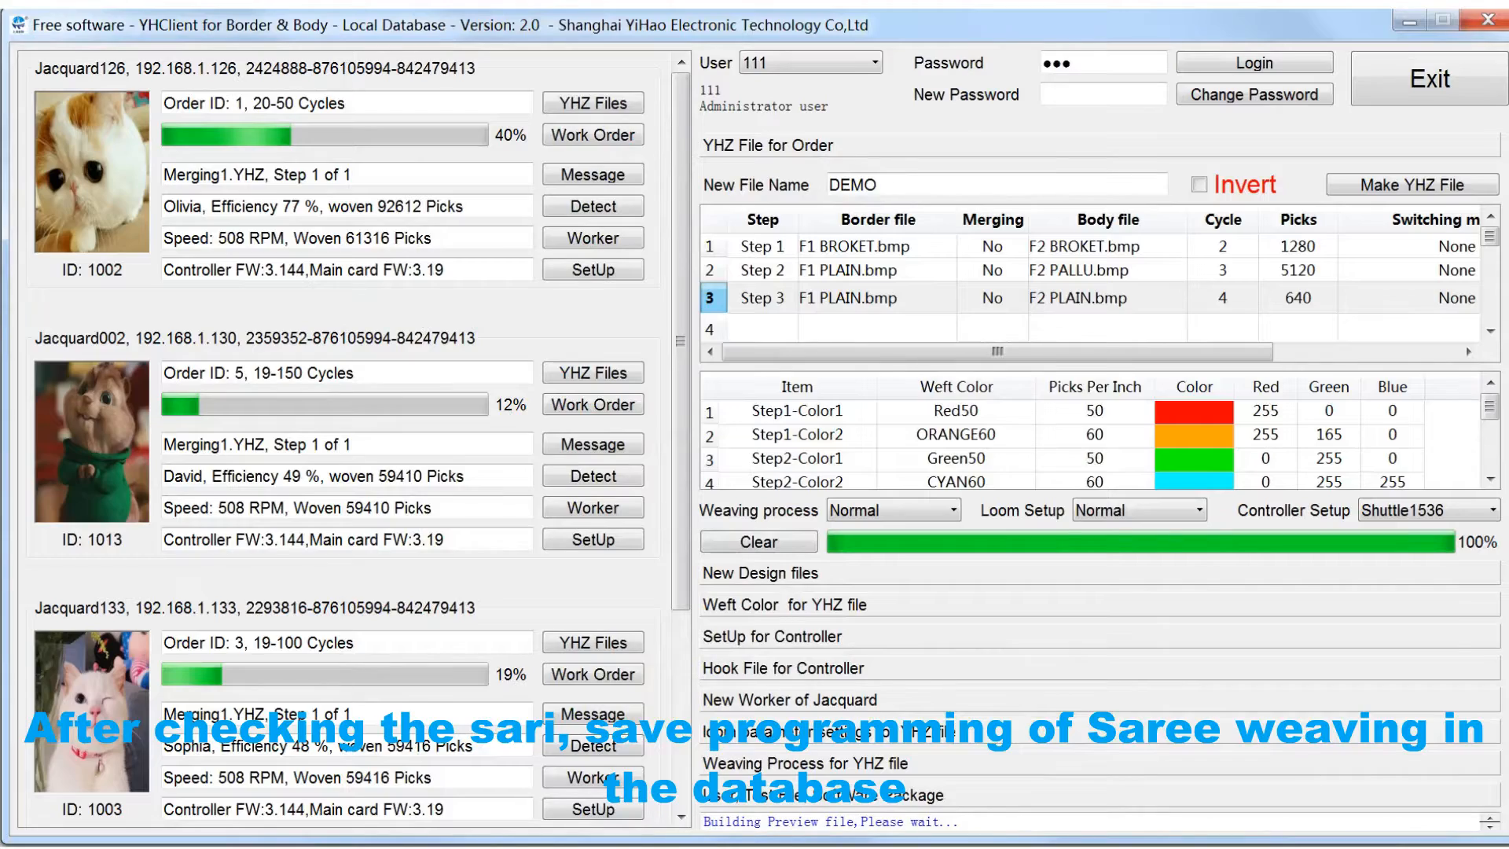
# Step: Select DEMO.YHZ in the database and start downloading it to Jacquard126
pyautogui.click(592, 104)
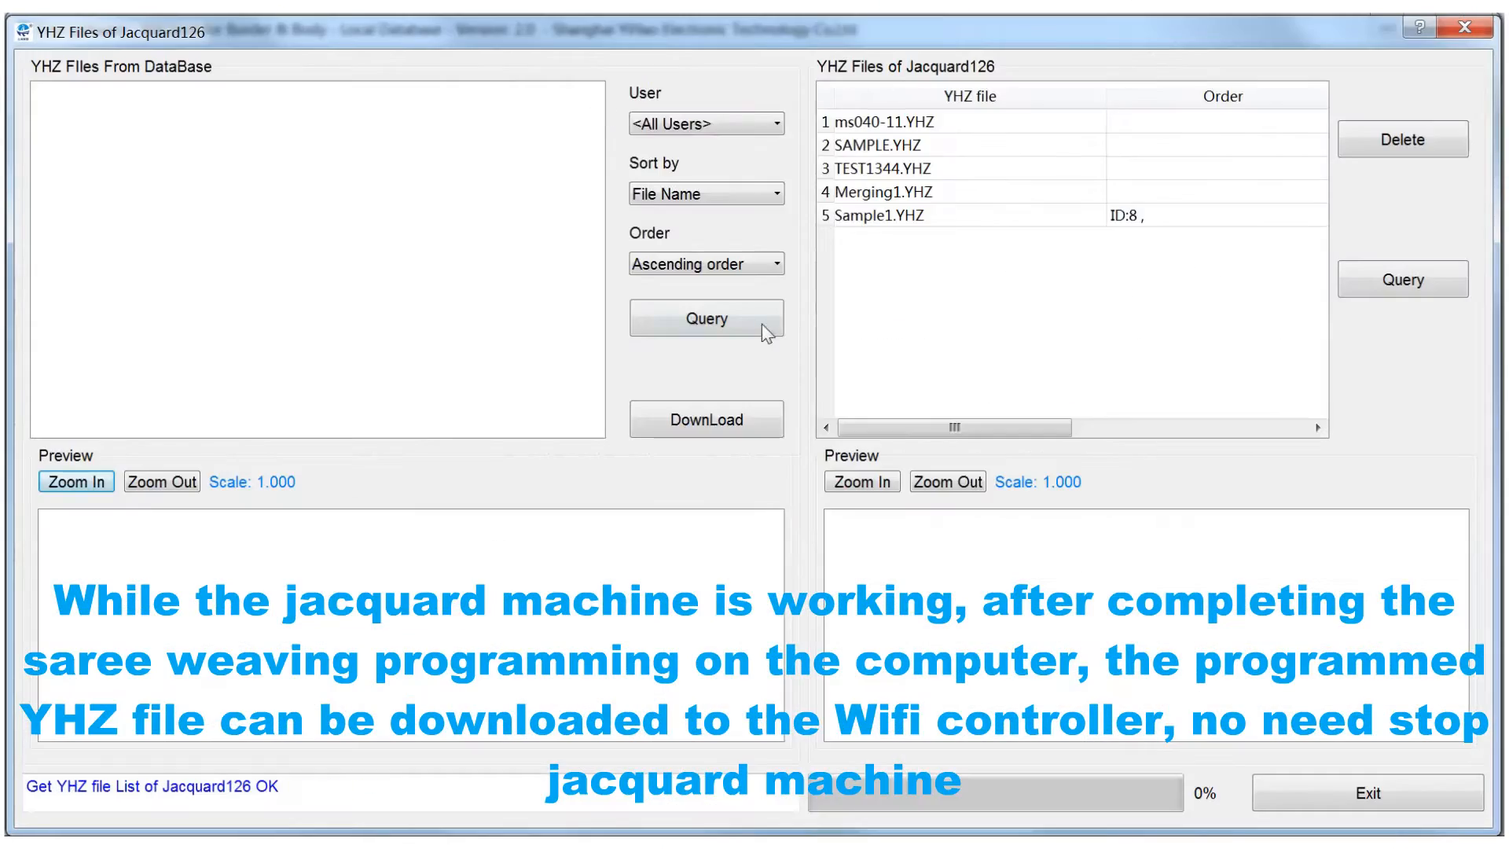
pyautogui.click(705, 317)
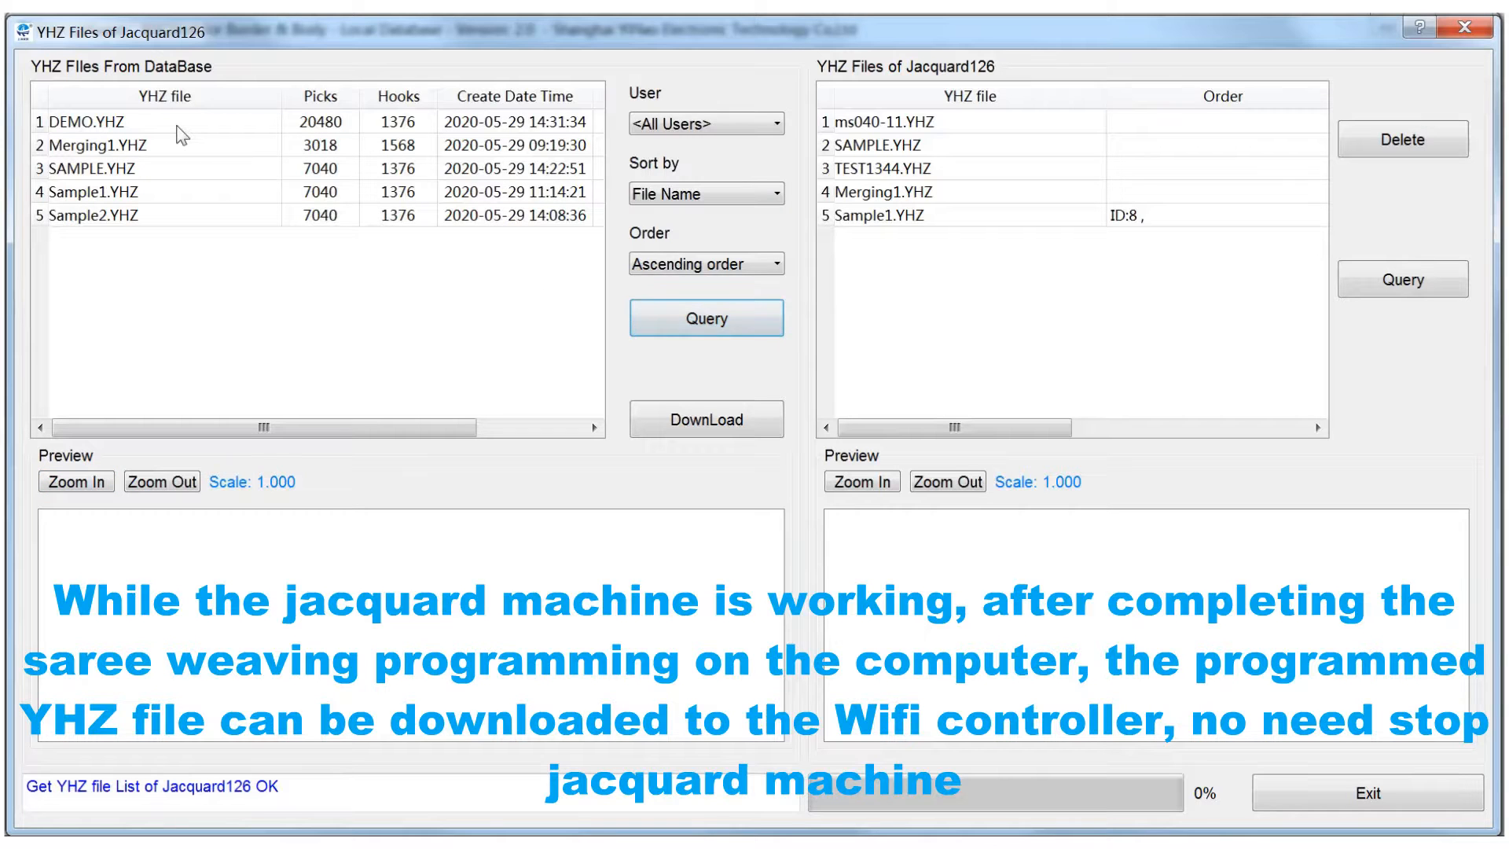
pyautogui.click(126, 121)
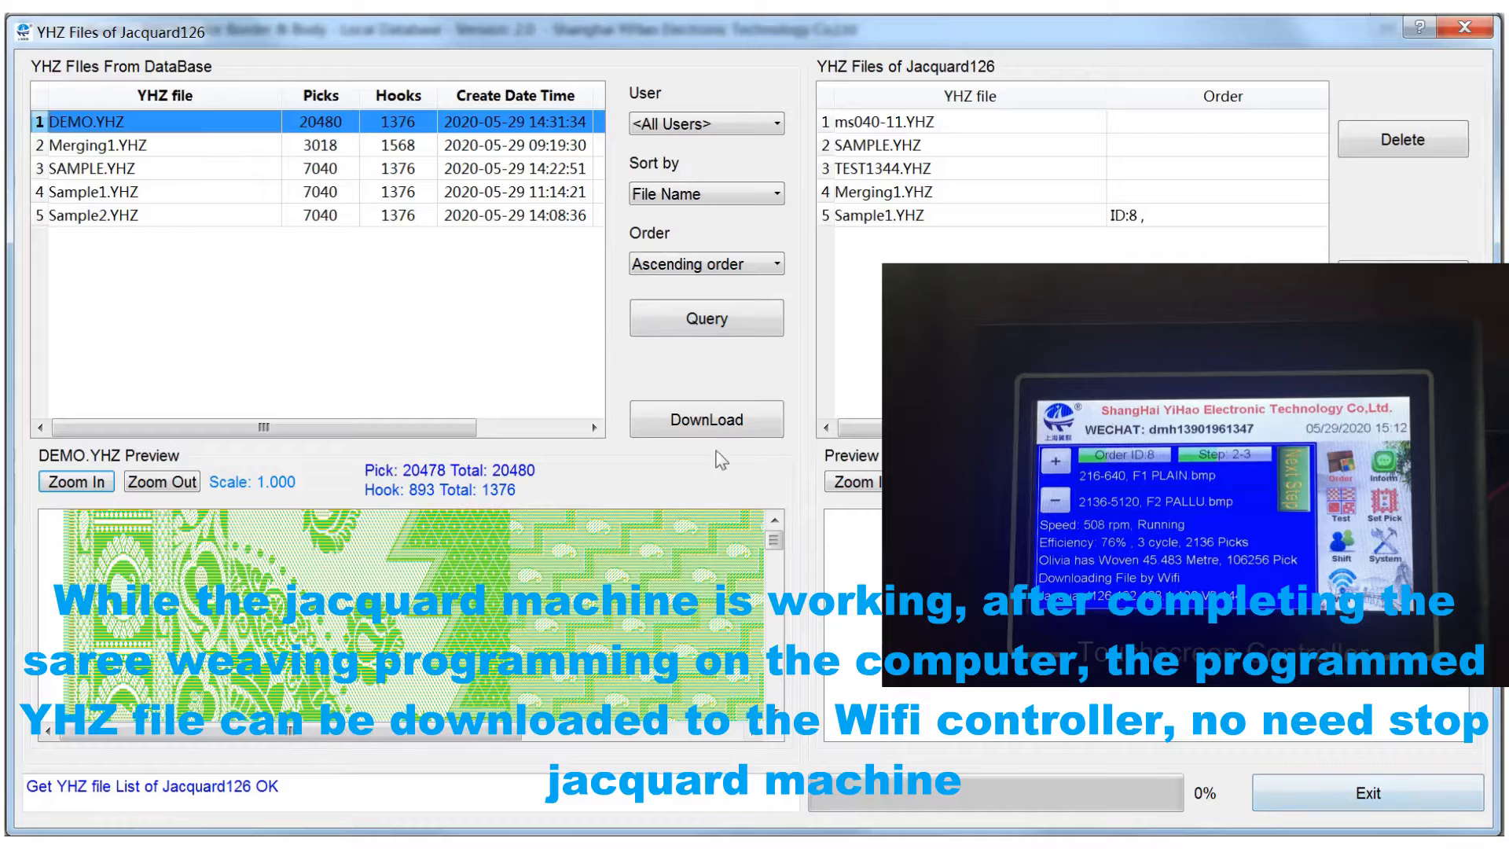
pyautogui.click(705, 418)
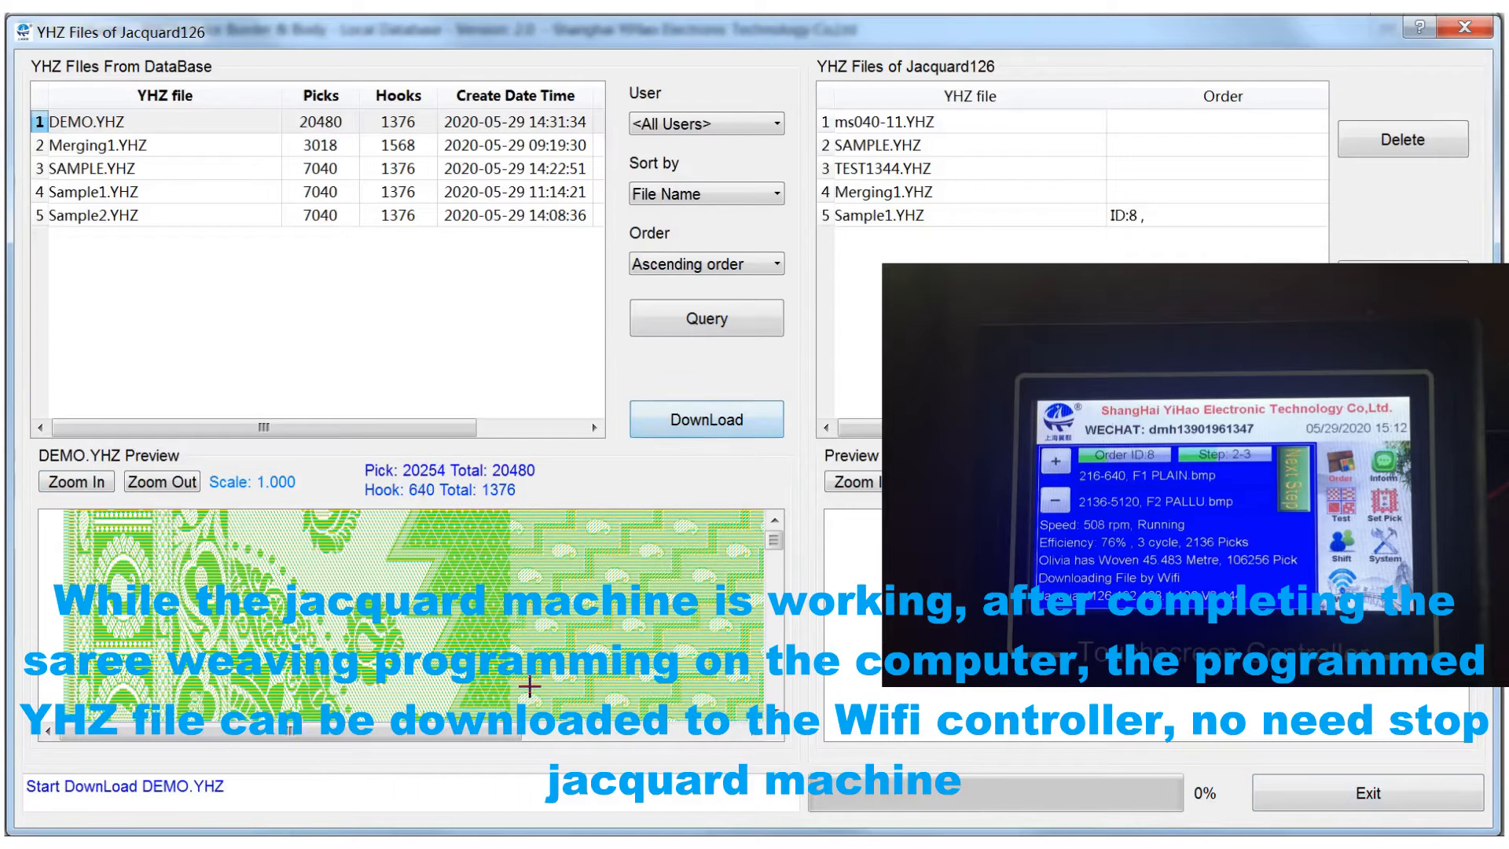
pyautogui.click(705, 418)
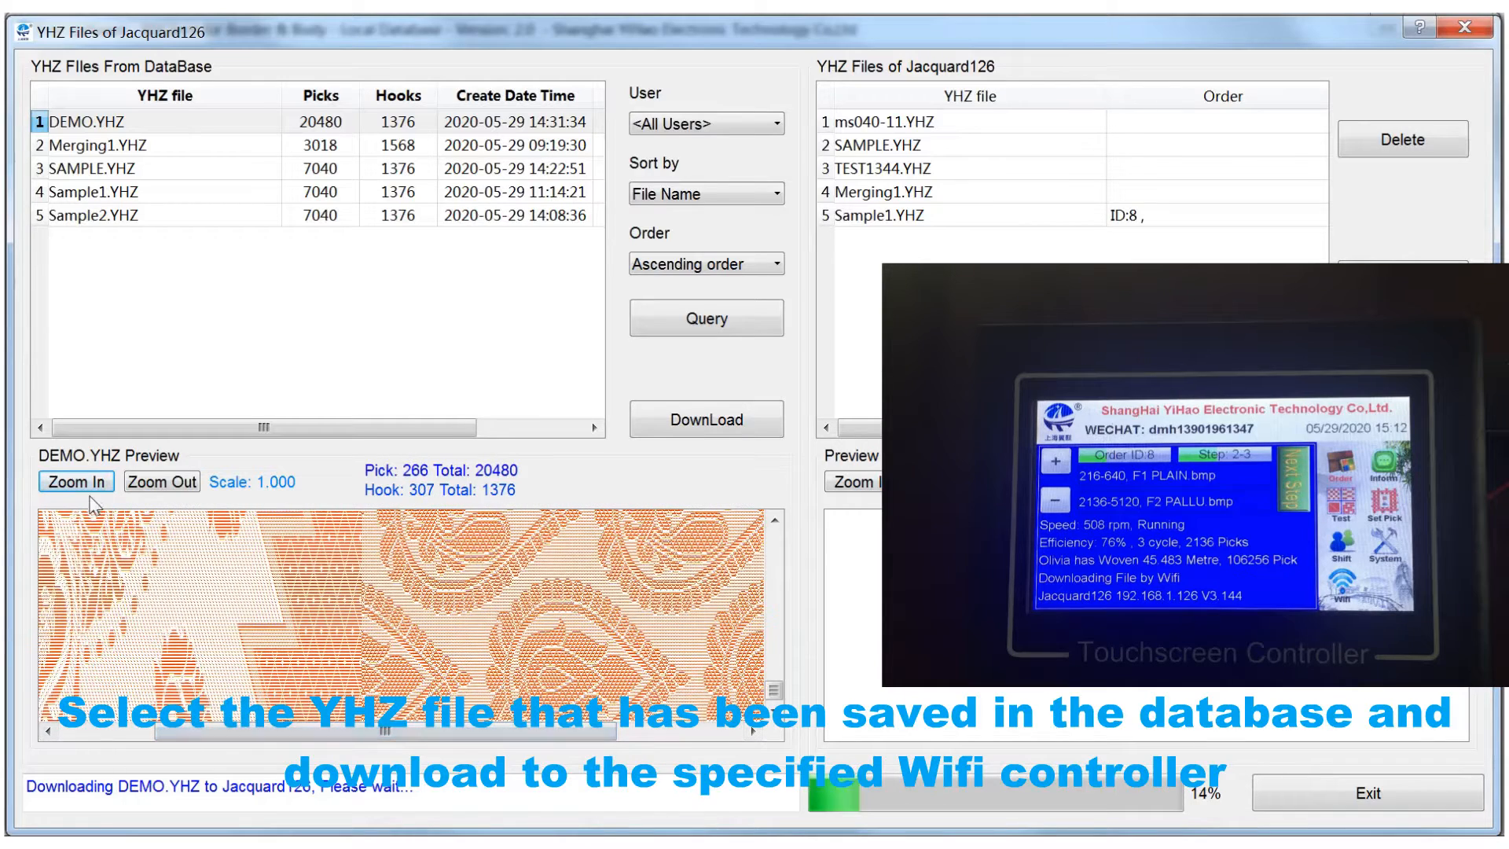
# Step: Magnify the DEMO pattern preview twice while the transfer runs
pyautogui.click(75, 481)
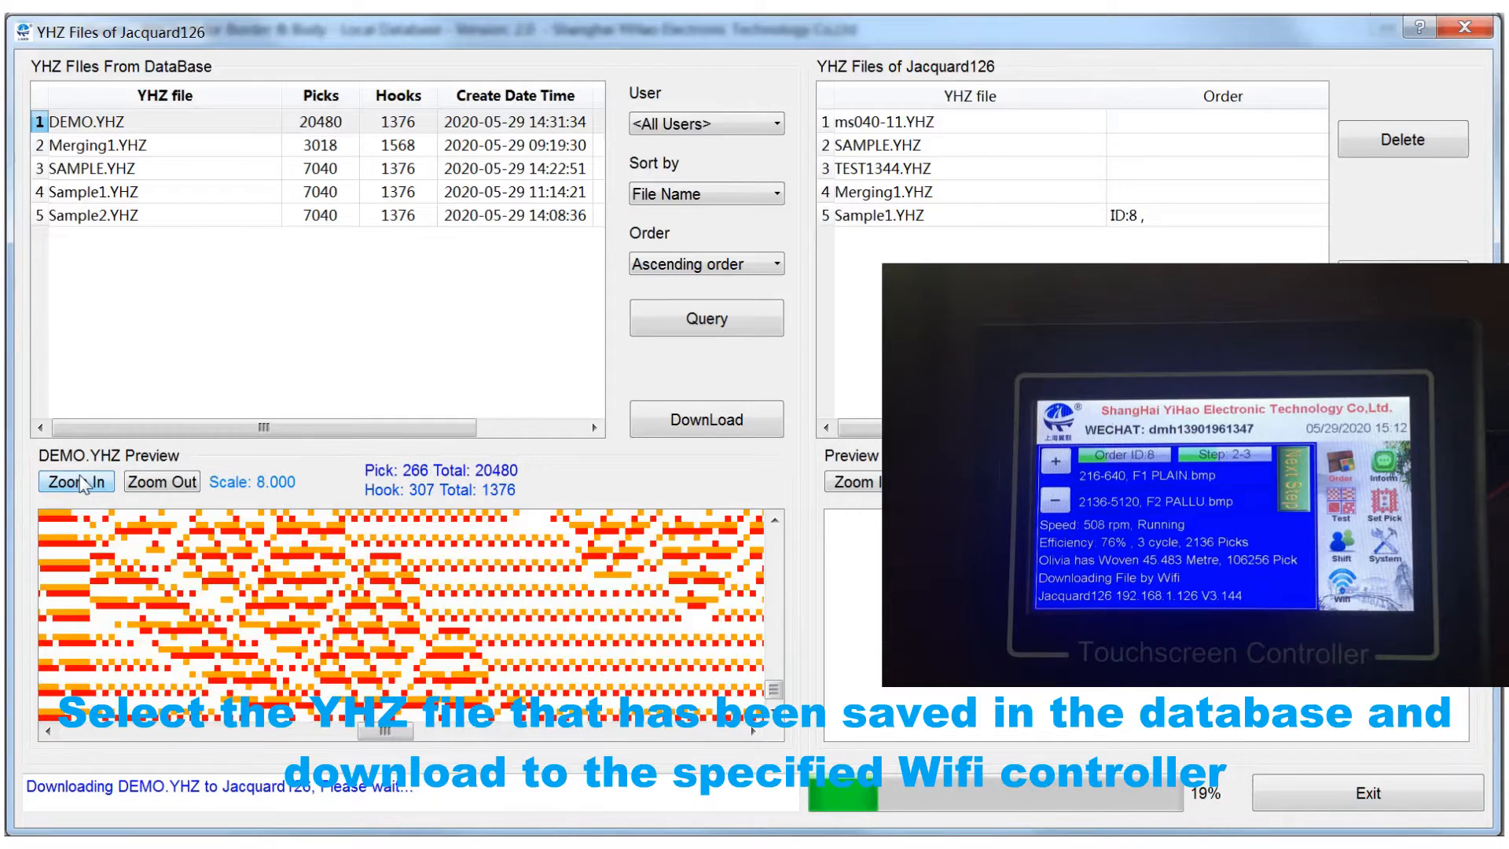
pyautogui.click(75, 481)
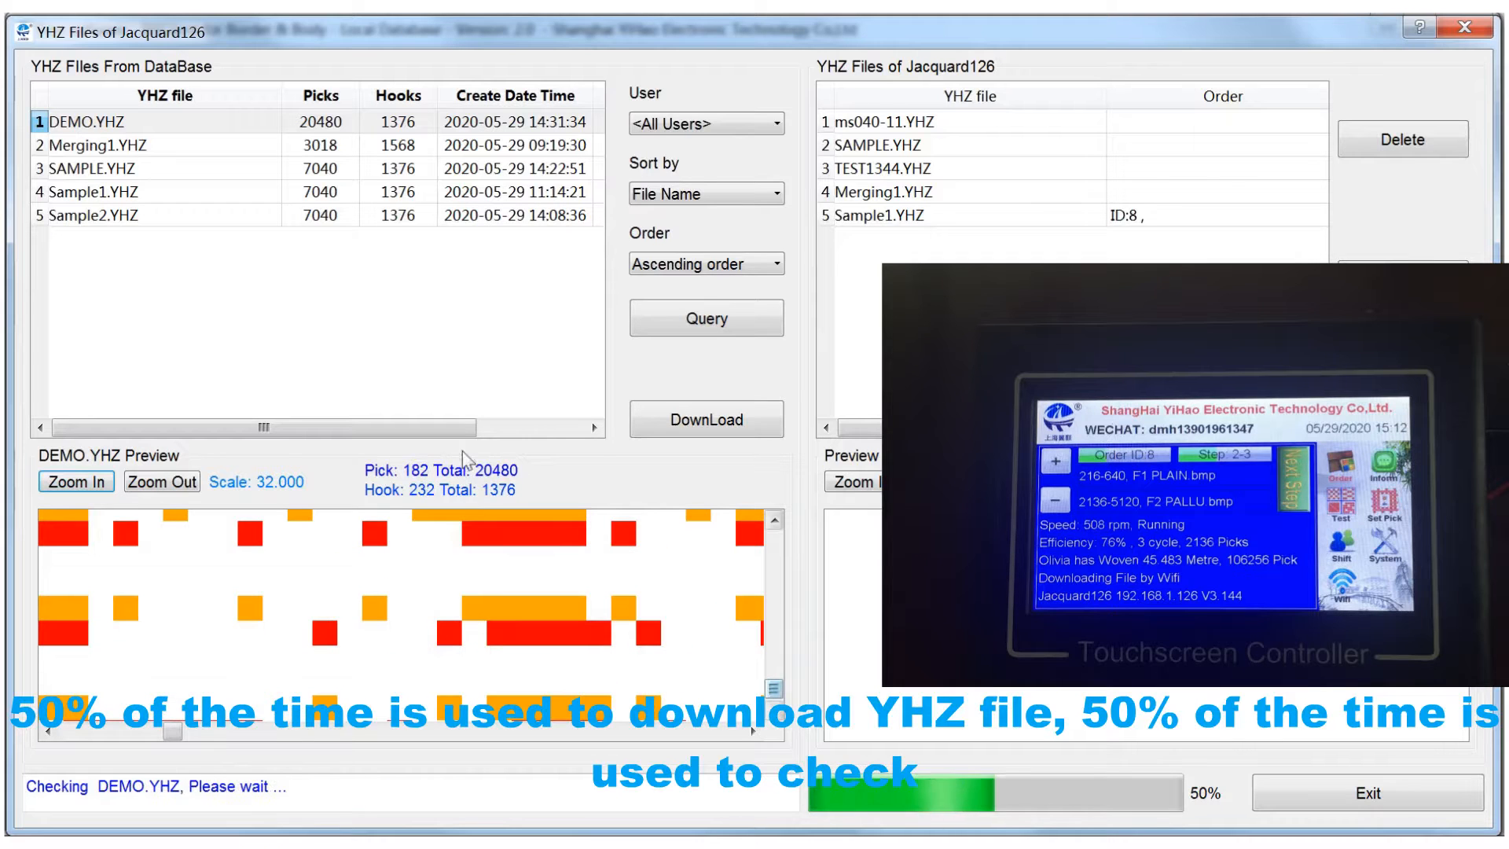
# Step: Zoom the pattern preview out and in to inspect hooks while DEMO.YHZ finishes downloading
pyautogui.click(161, 480)
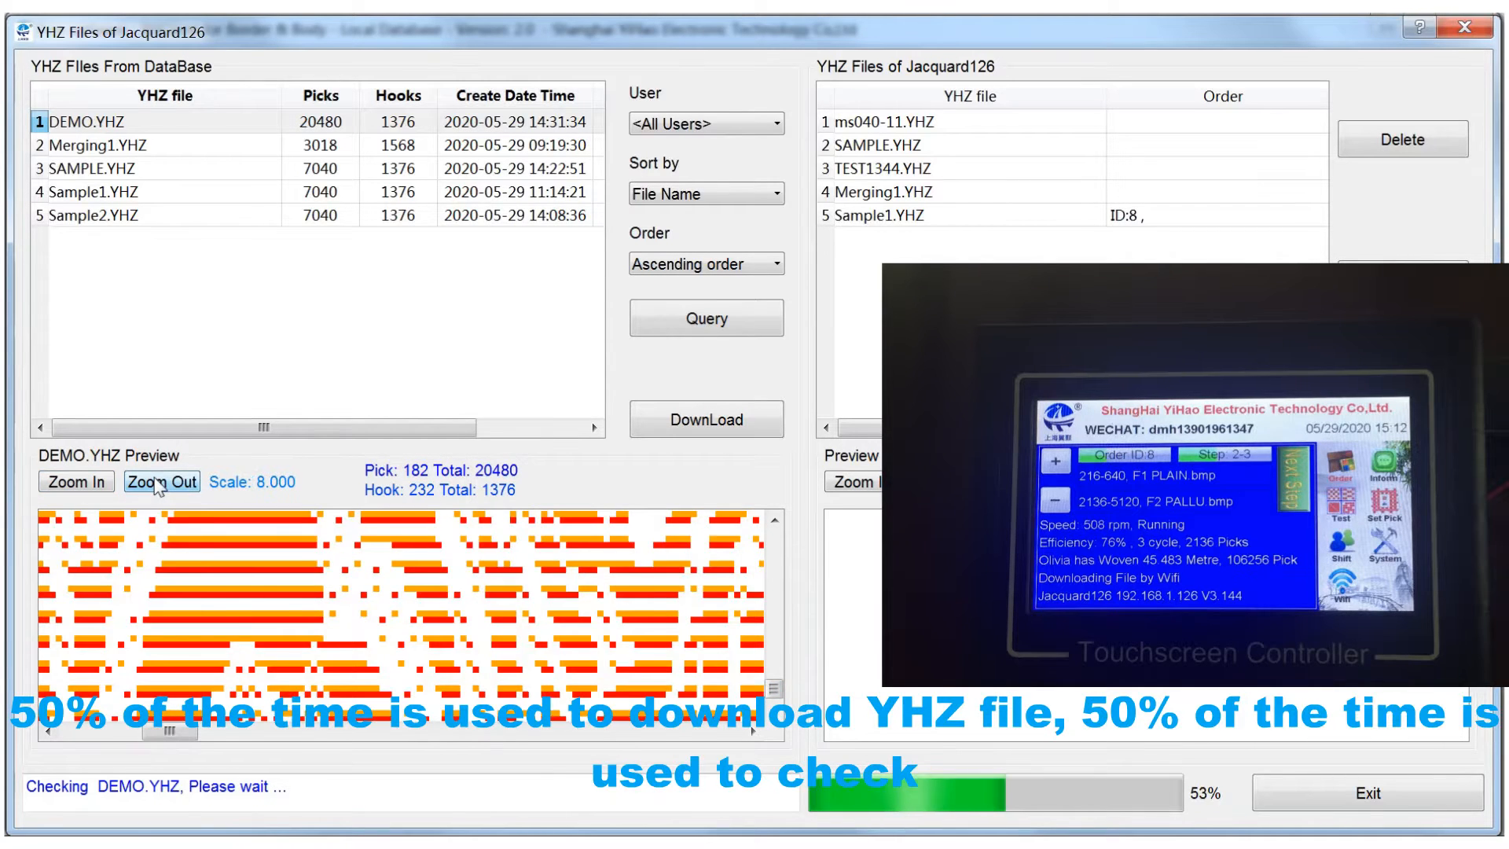
pyautogui.click(160, 481)
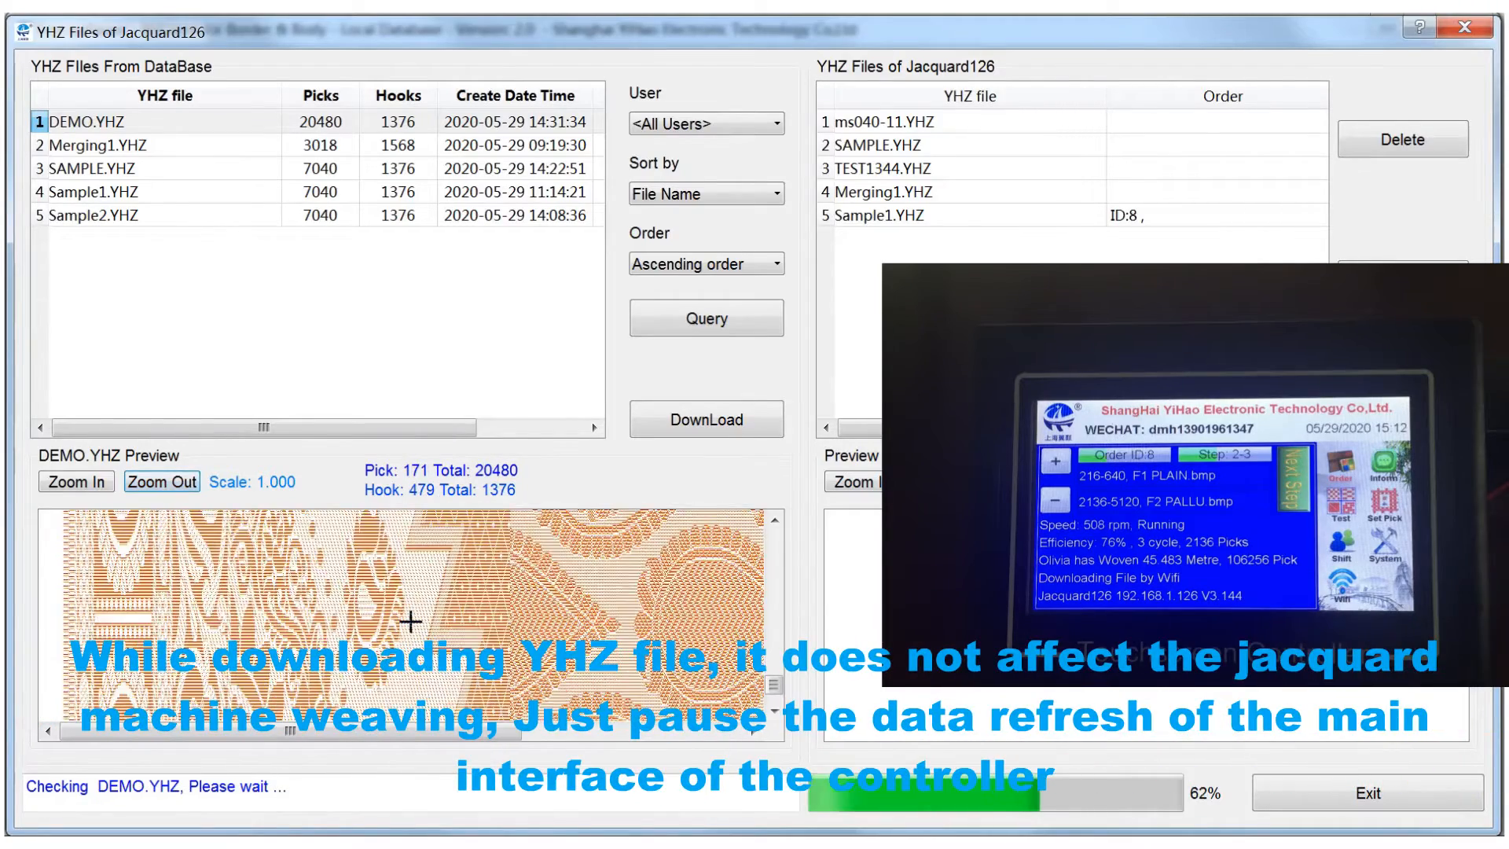
pyautogui.click(162, 481)
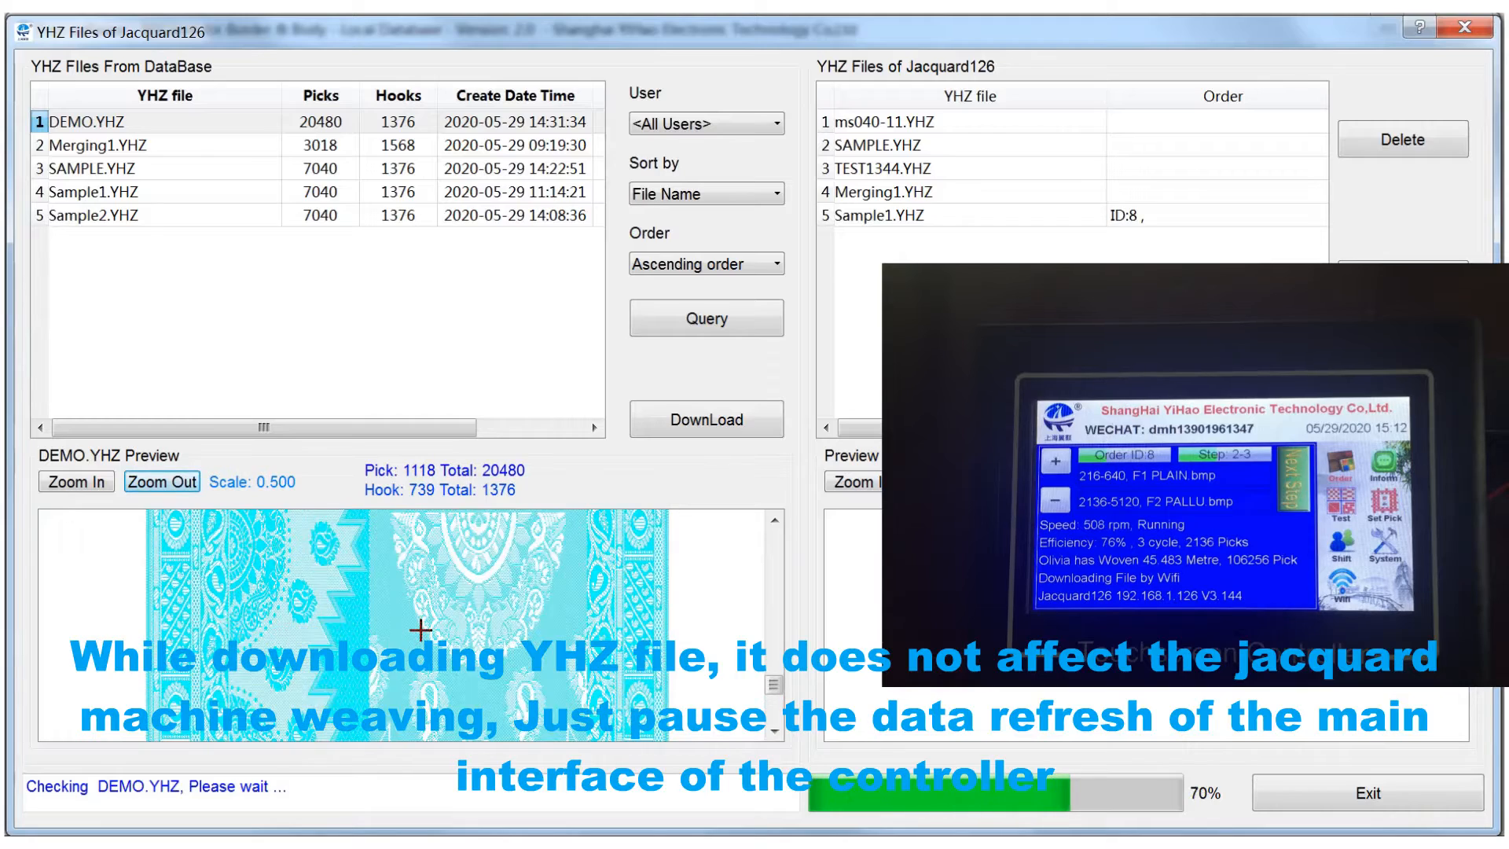
pyautogui.click(76, 481)
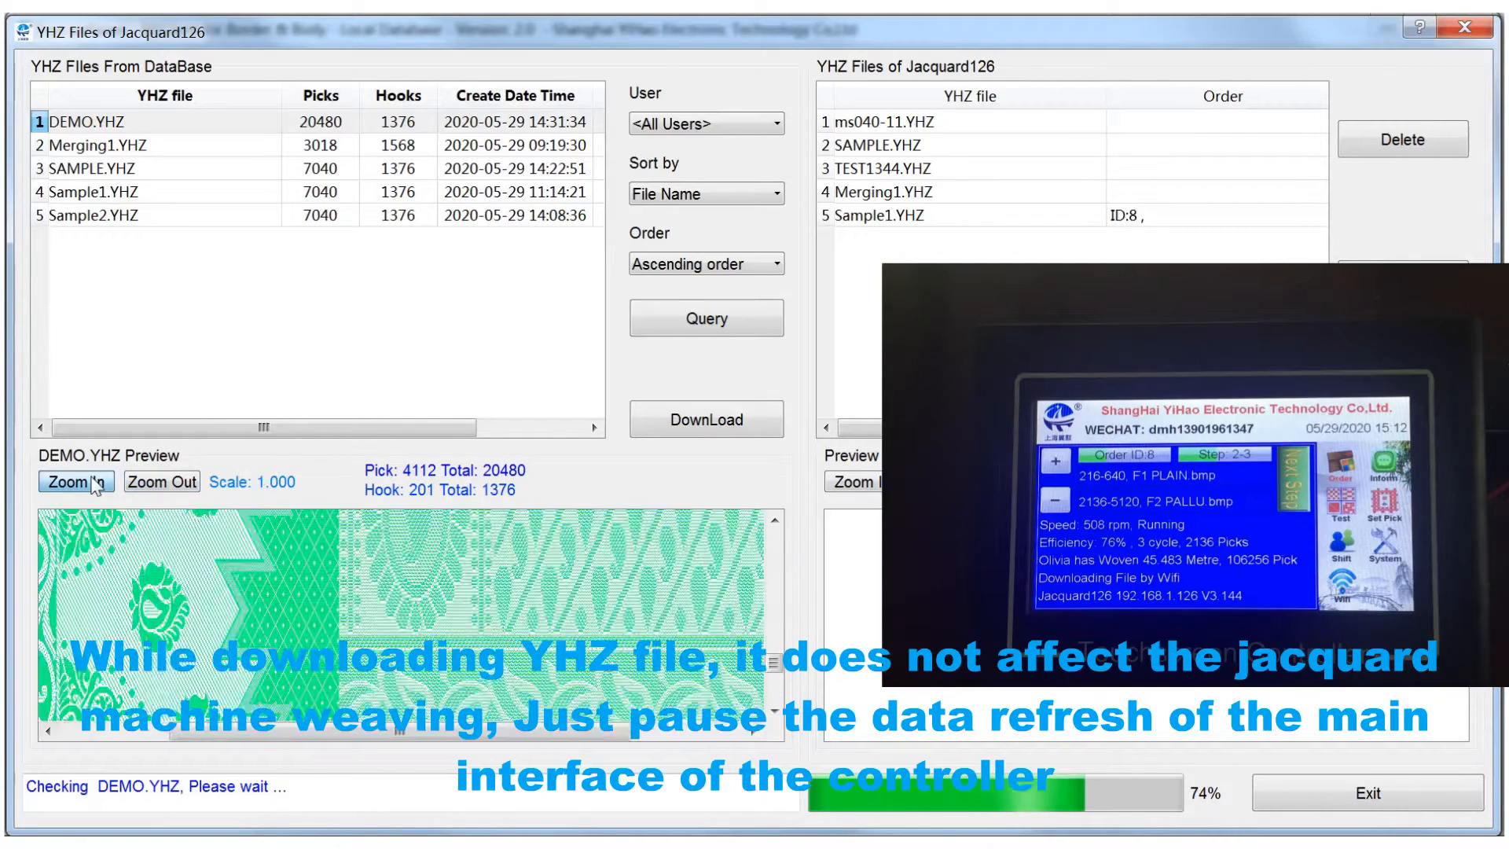
pyautogui.click(76, 480)
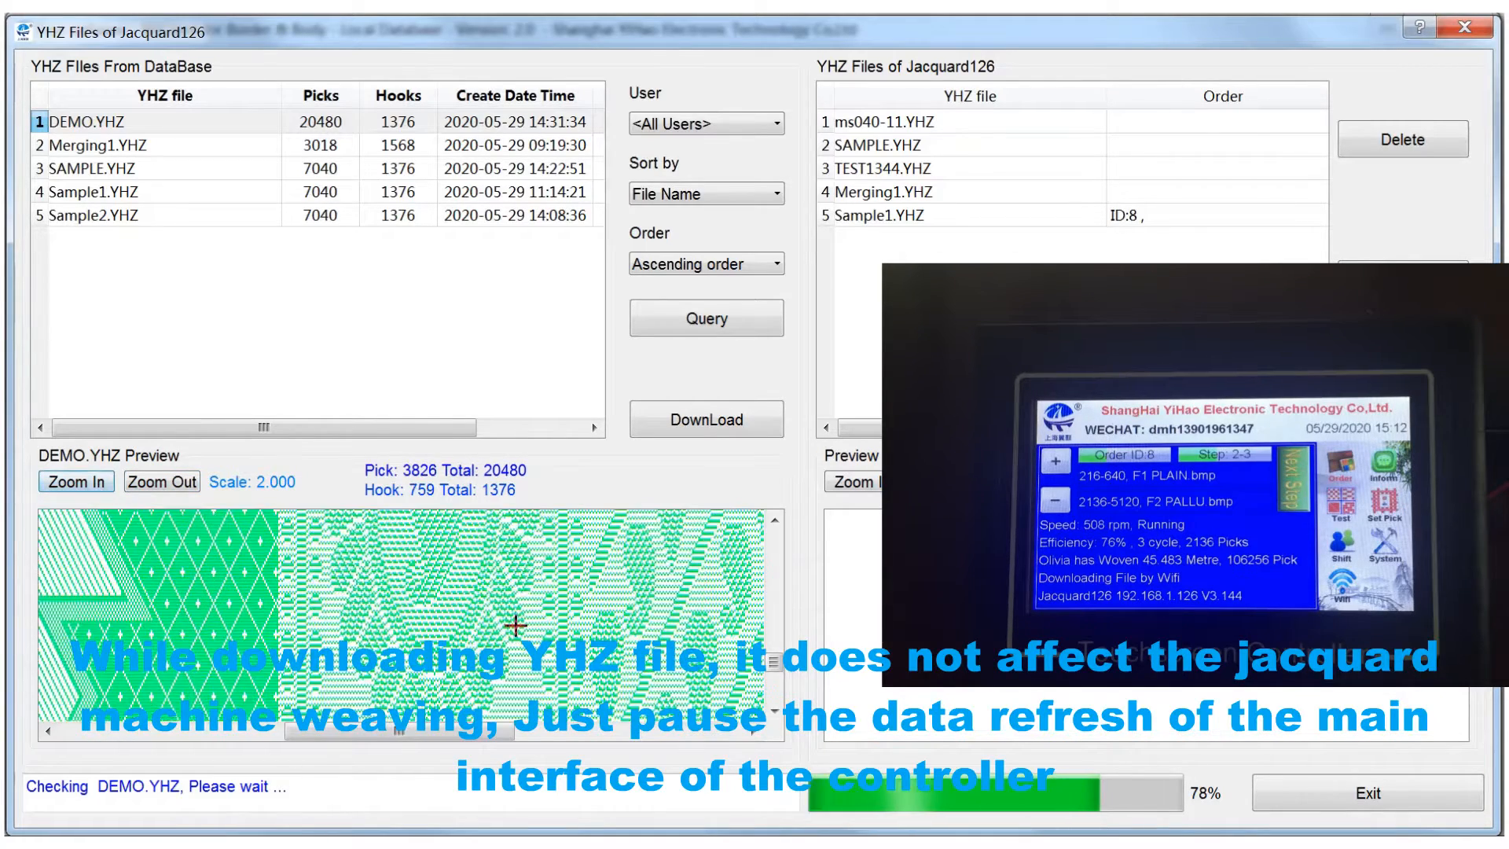
pyautogui.click(76, 481)
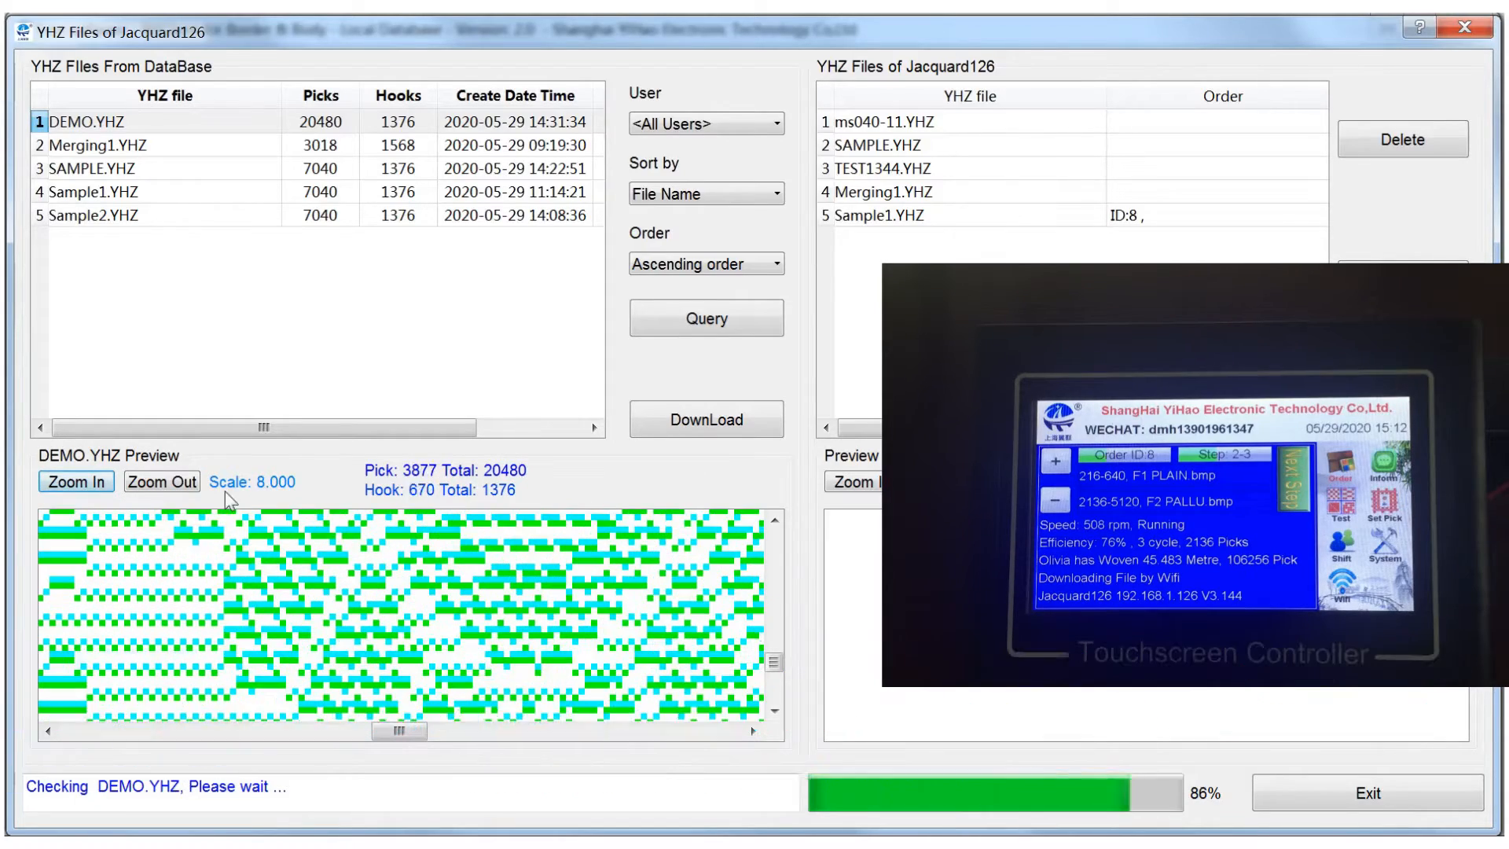
pyautogui.click(162, 483)
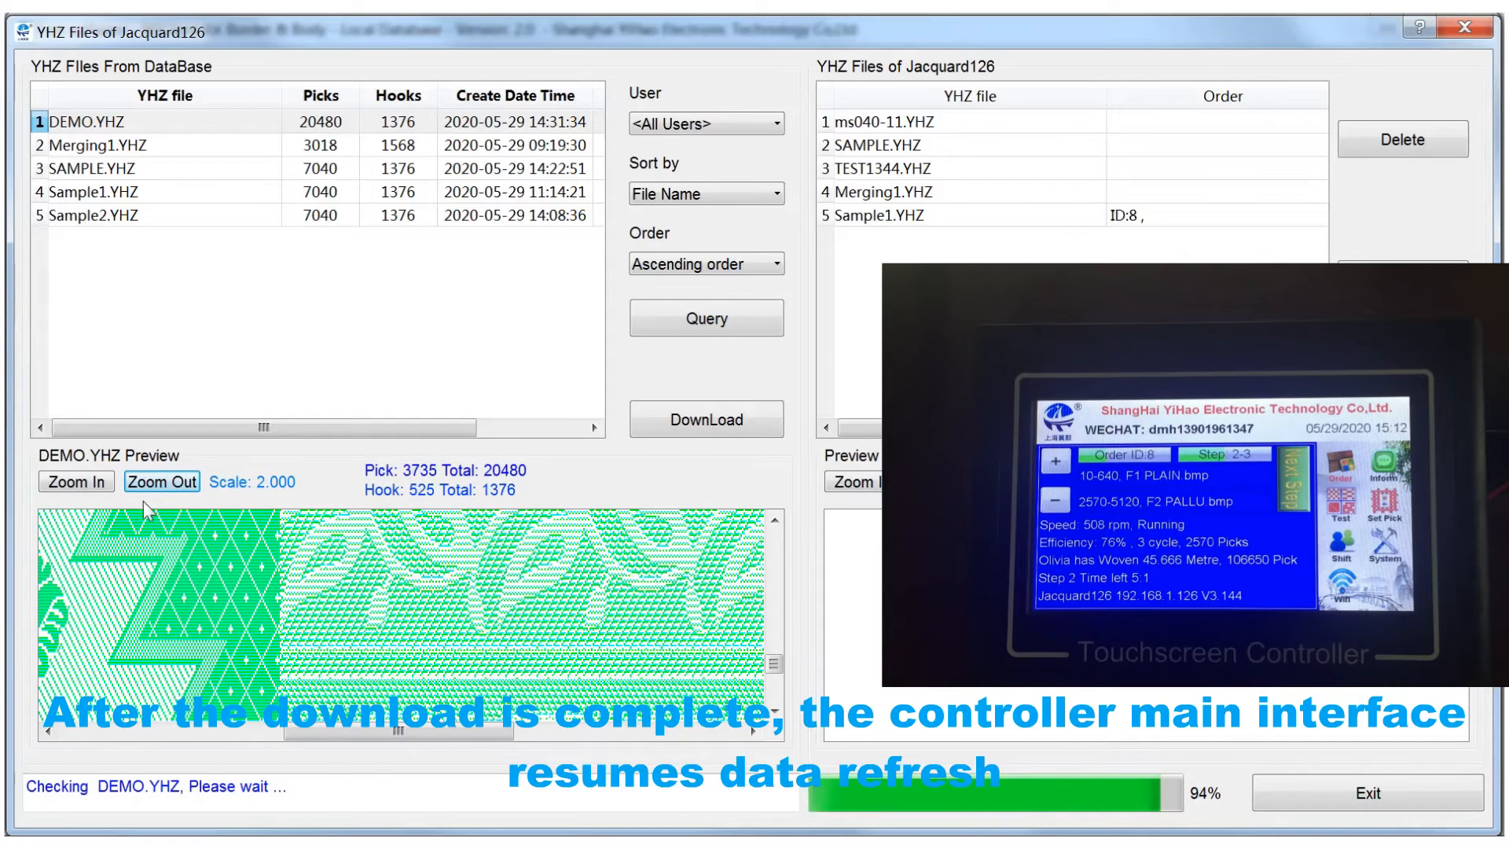
pyautogui.click(162, 481)
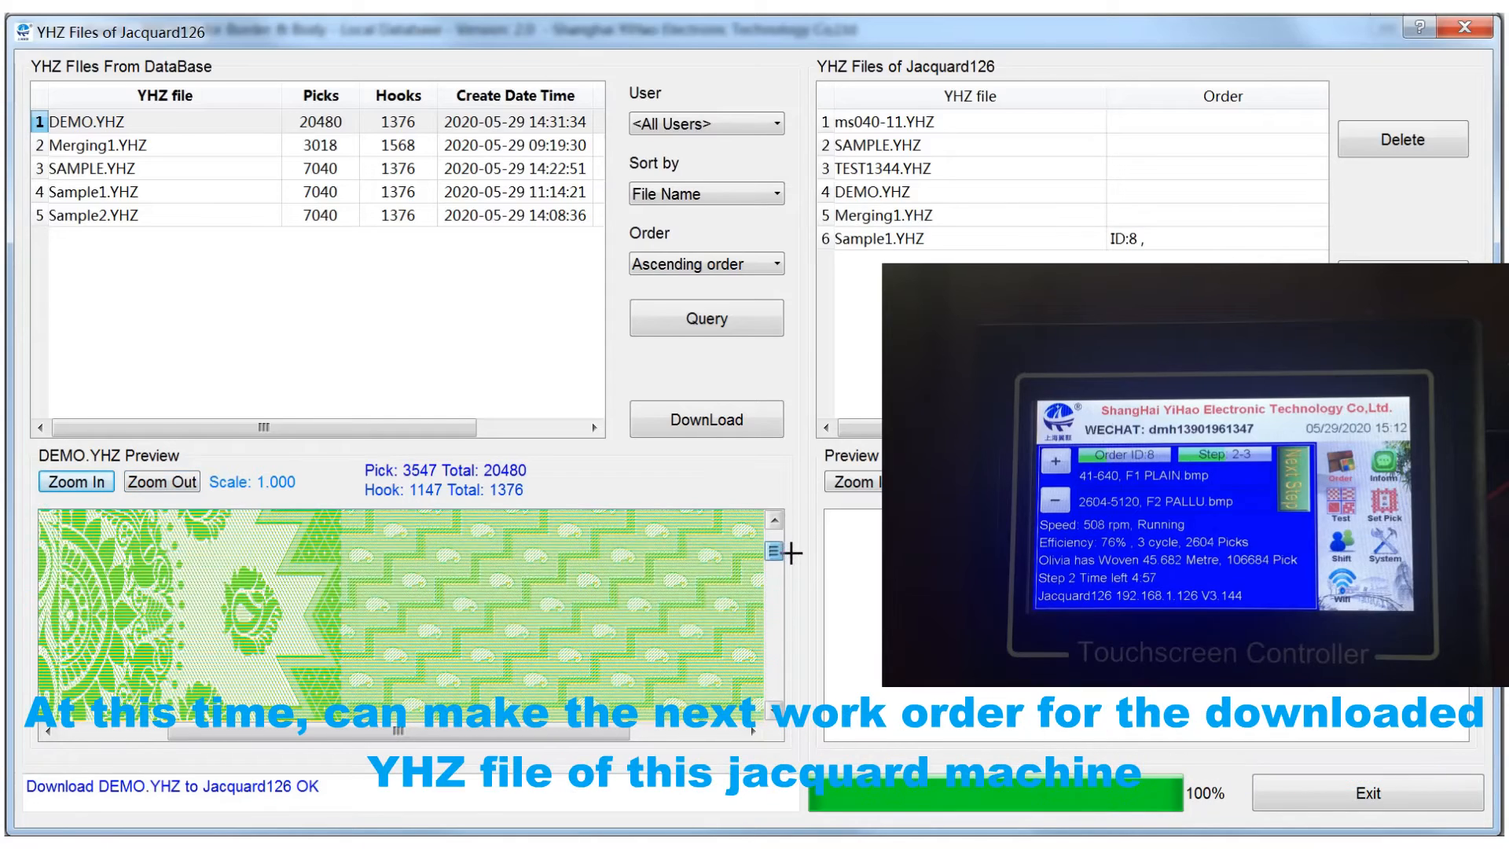
# Step: Exit Jacquard126's YHZ file window back to the machine overview
pyautogui.click(885, 121)
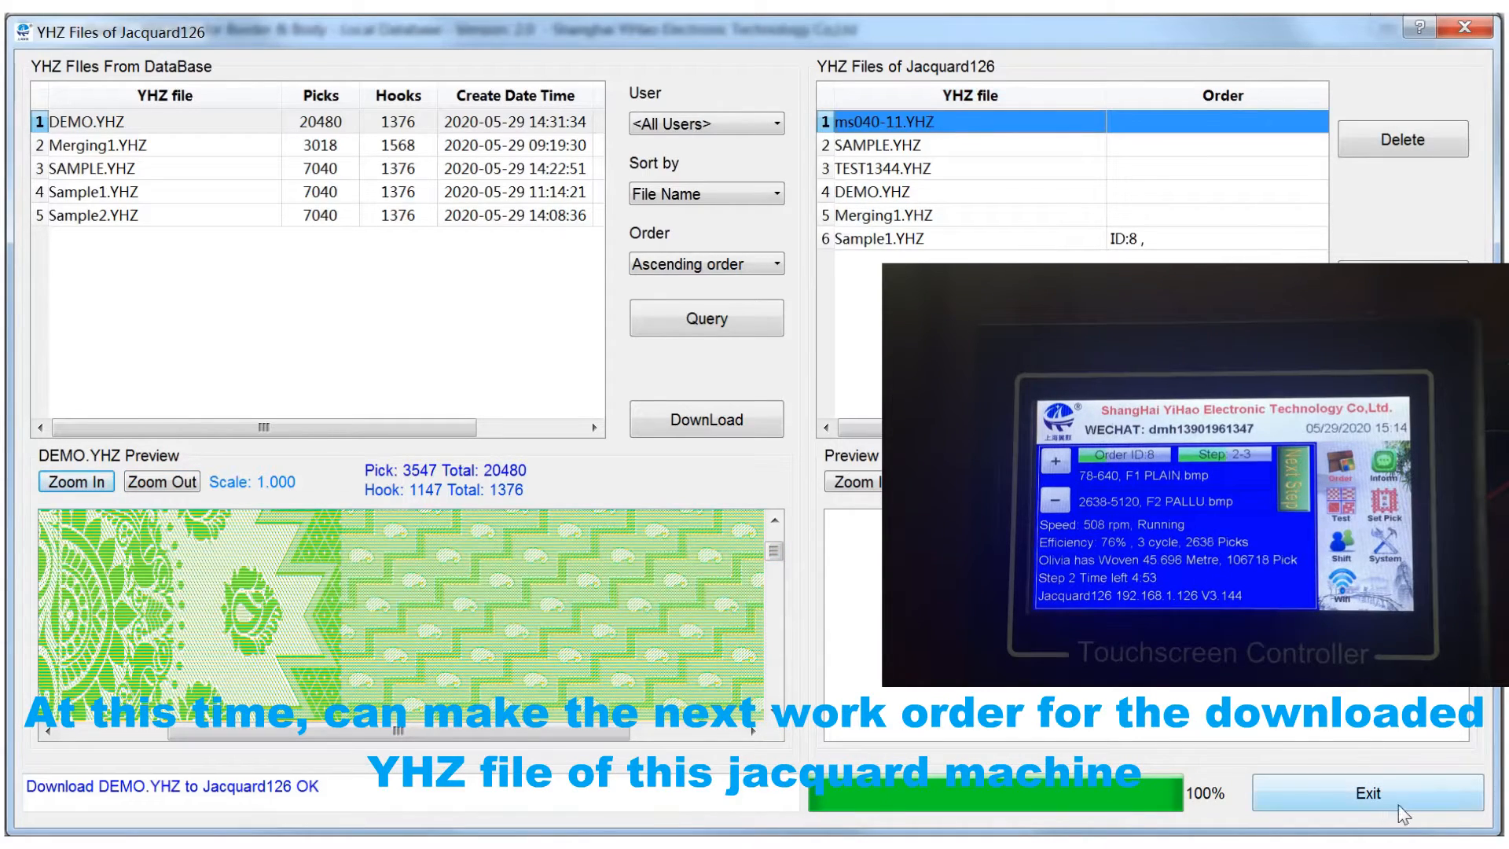
pyautogui.click(1363, 792)
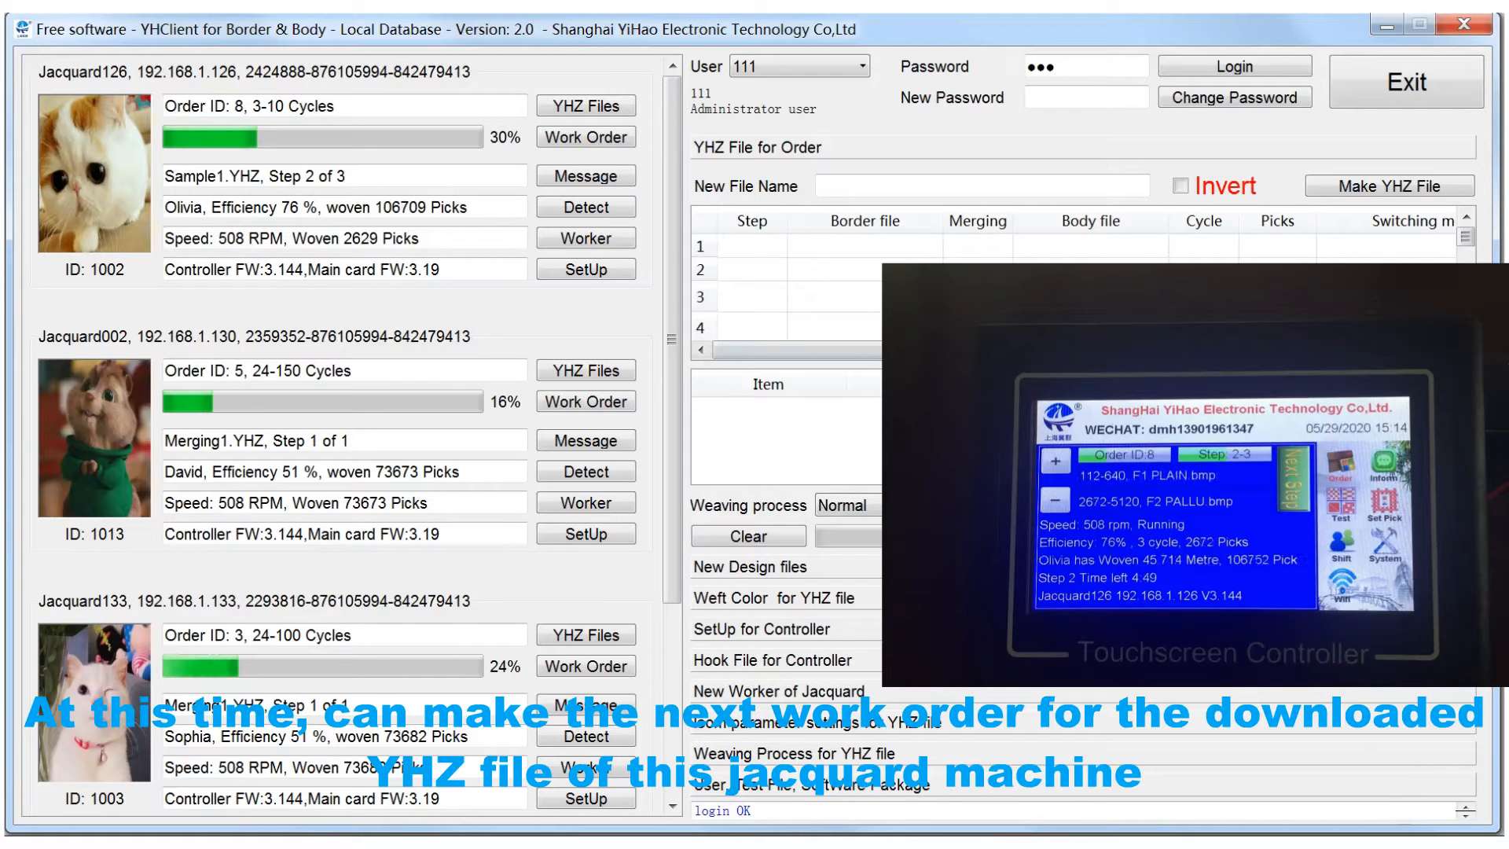
# Step: Create a Specified-cycles work order of 20 cycles for DEMO.YHZ on Jacquard126 and exit
pyautogui.click(584, 137)
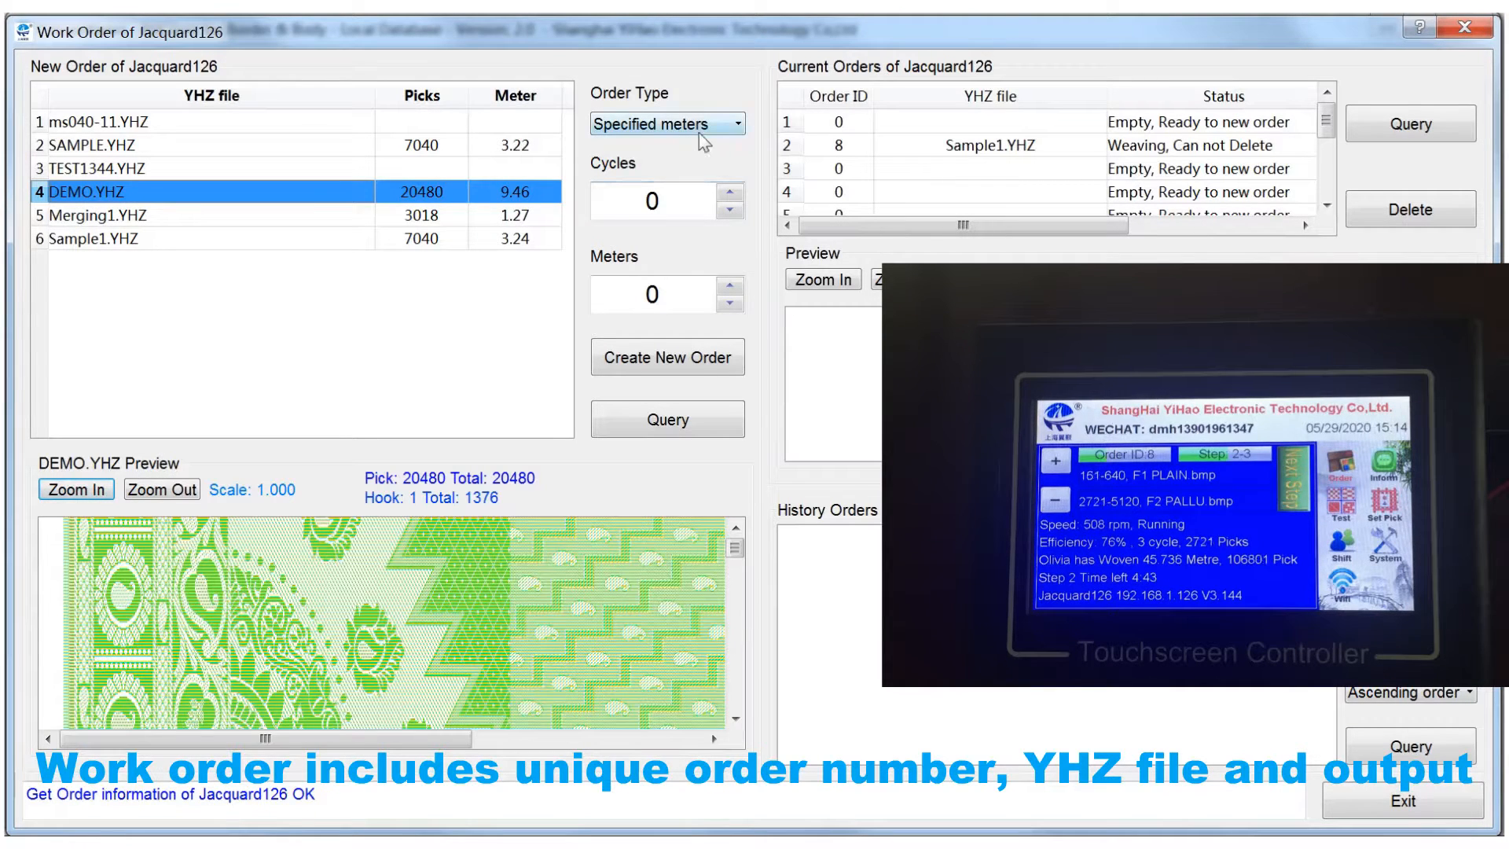
pyautogui.click(663, 122)
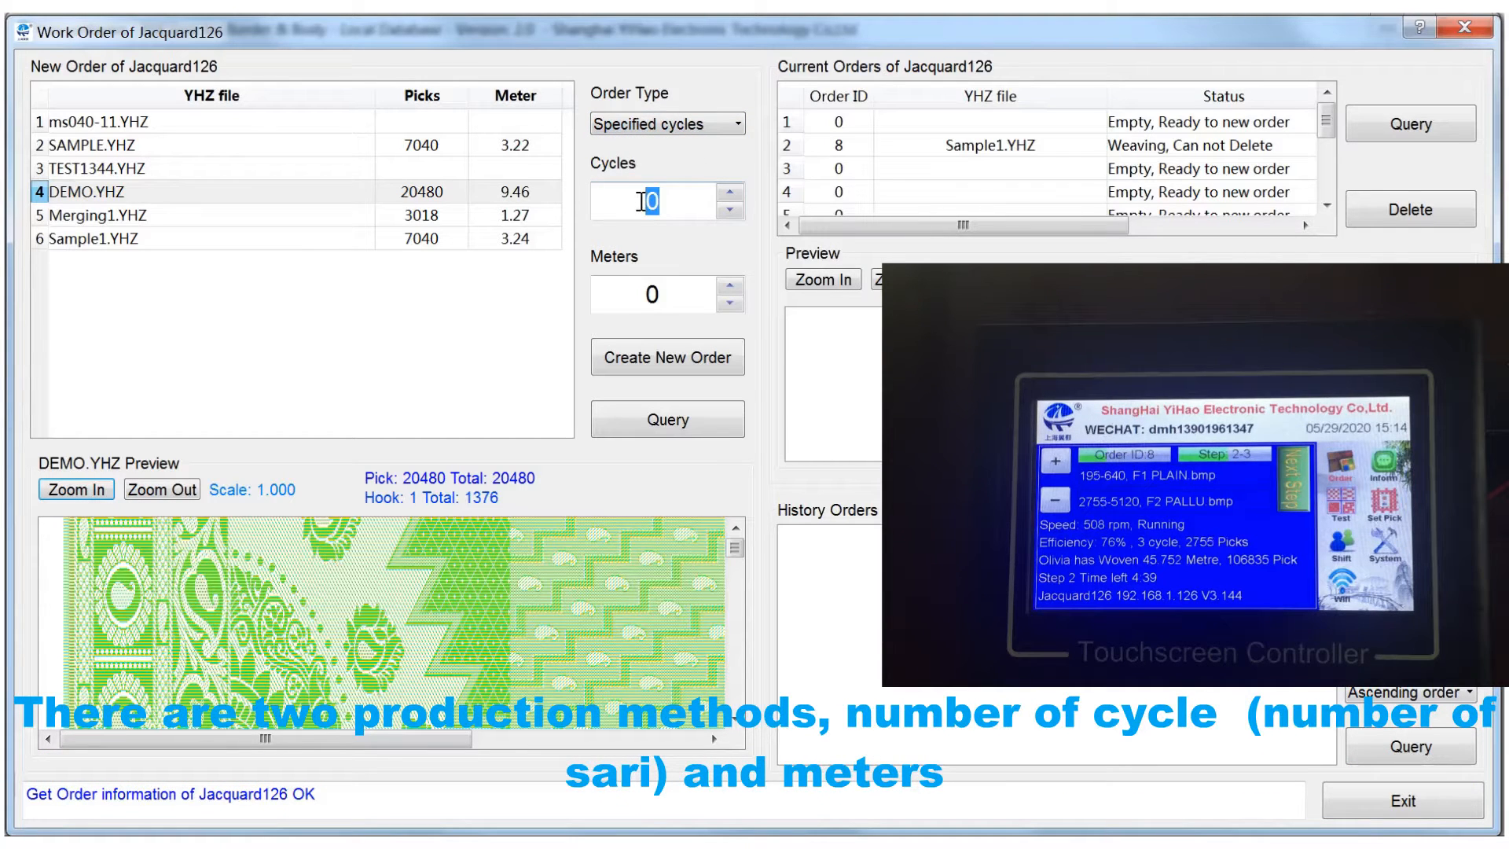
pyautogui.write('20')
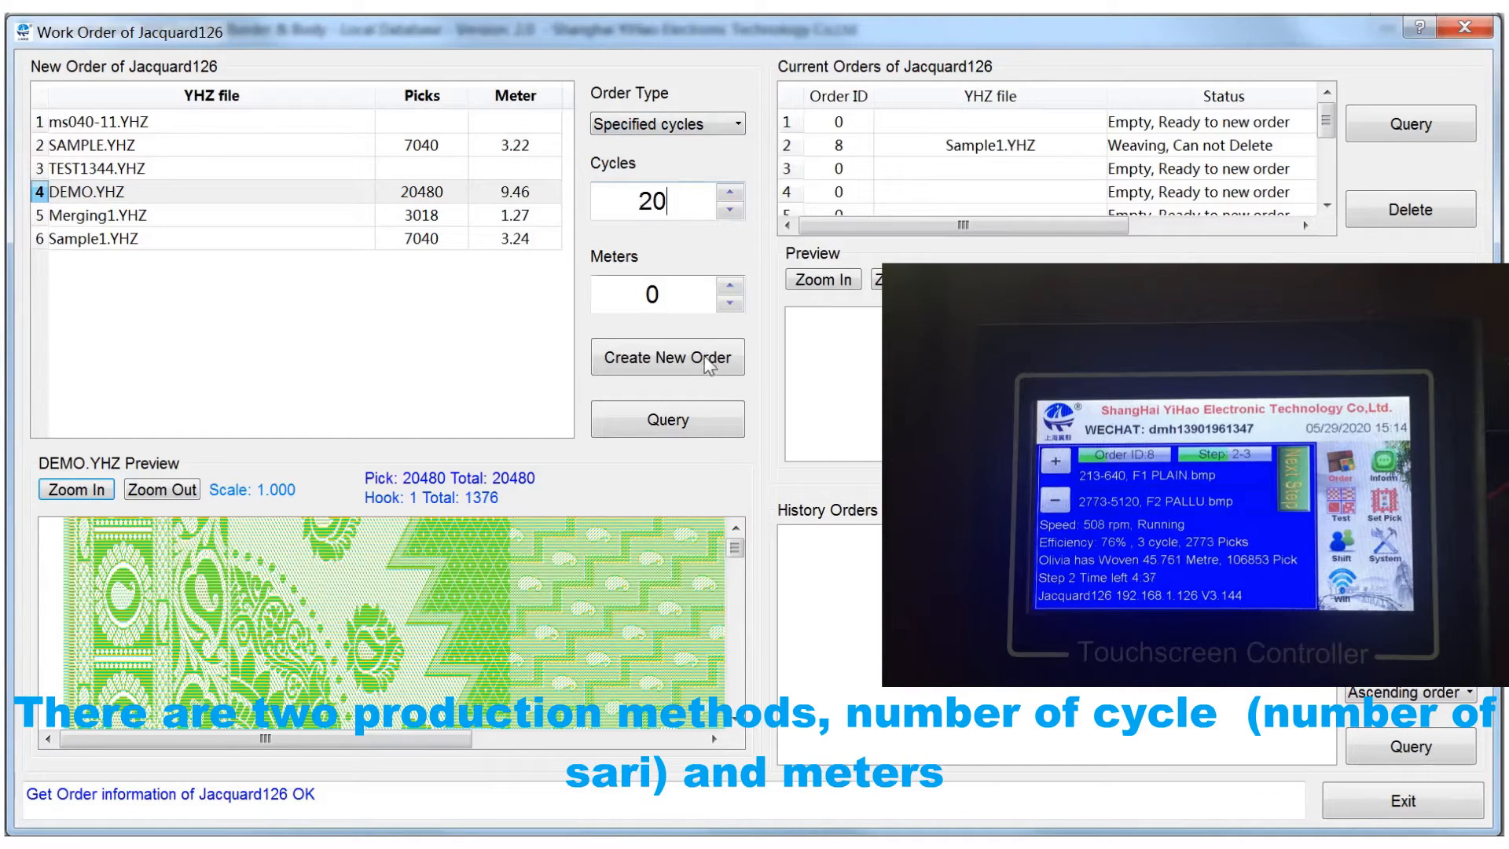
pyautogui.click(666, 357)
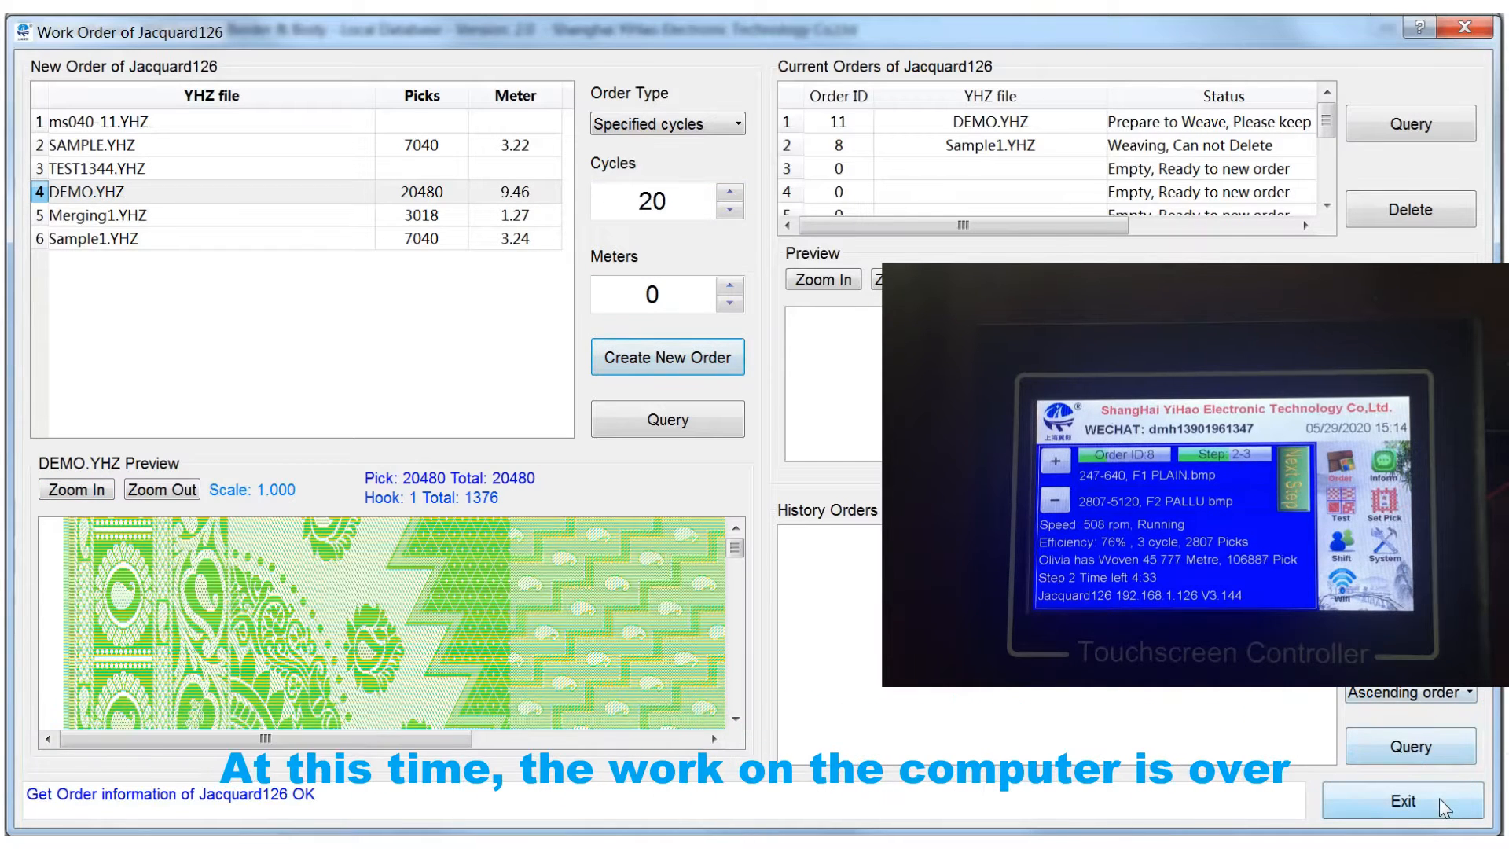
pyautogui.click(1401, 800)
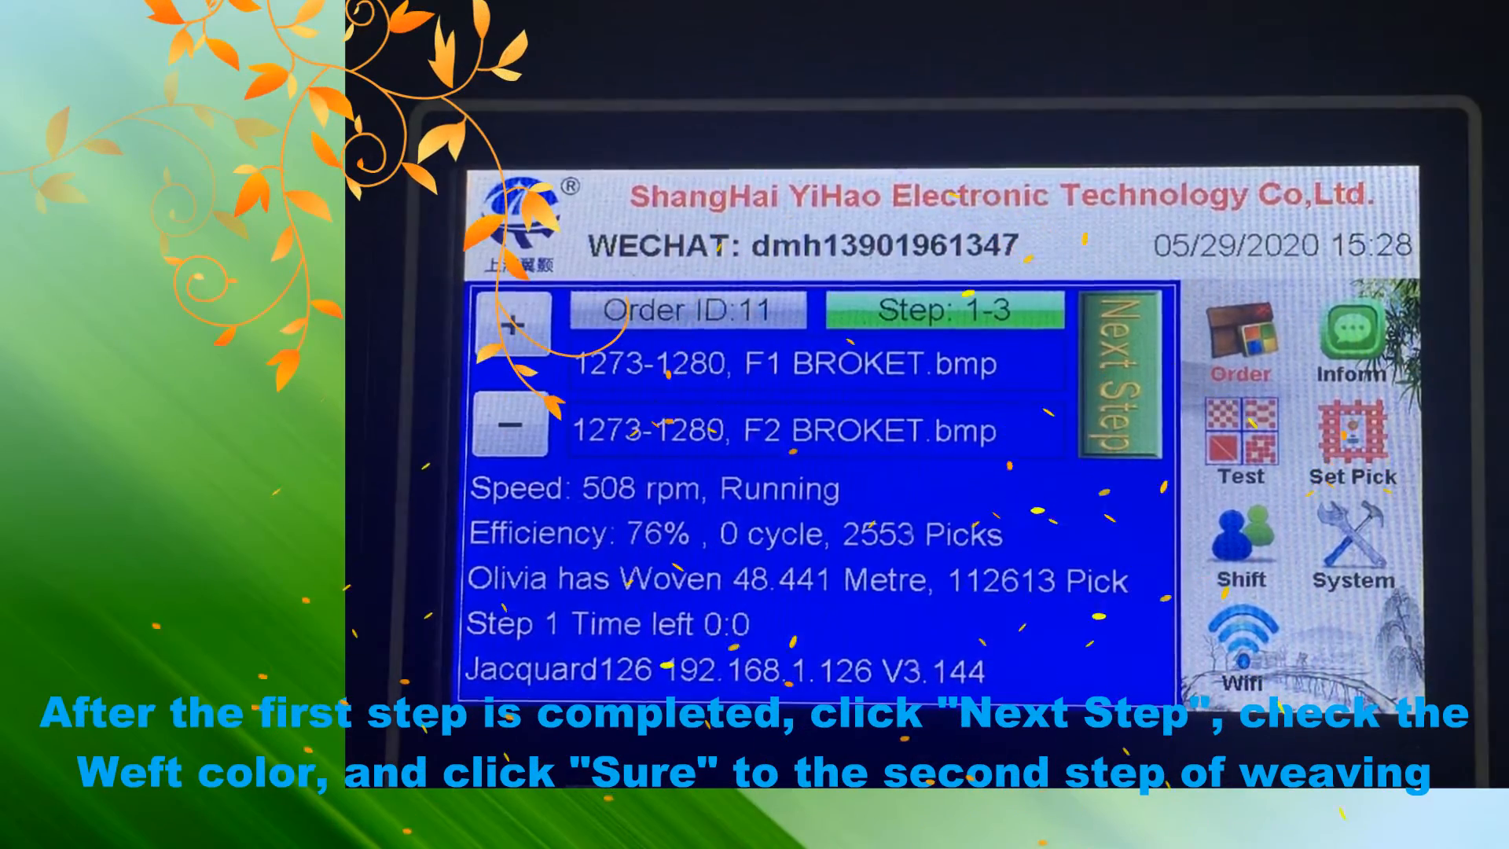
# Step: Use Next Step on the controller, check the weft colours, and confirm moving order 11 to step 2 of 3
pyautogui.click(1119, 375)
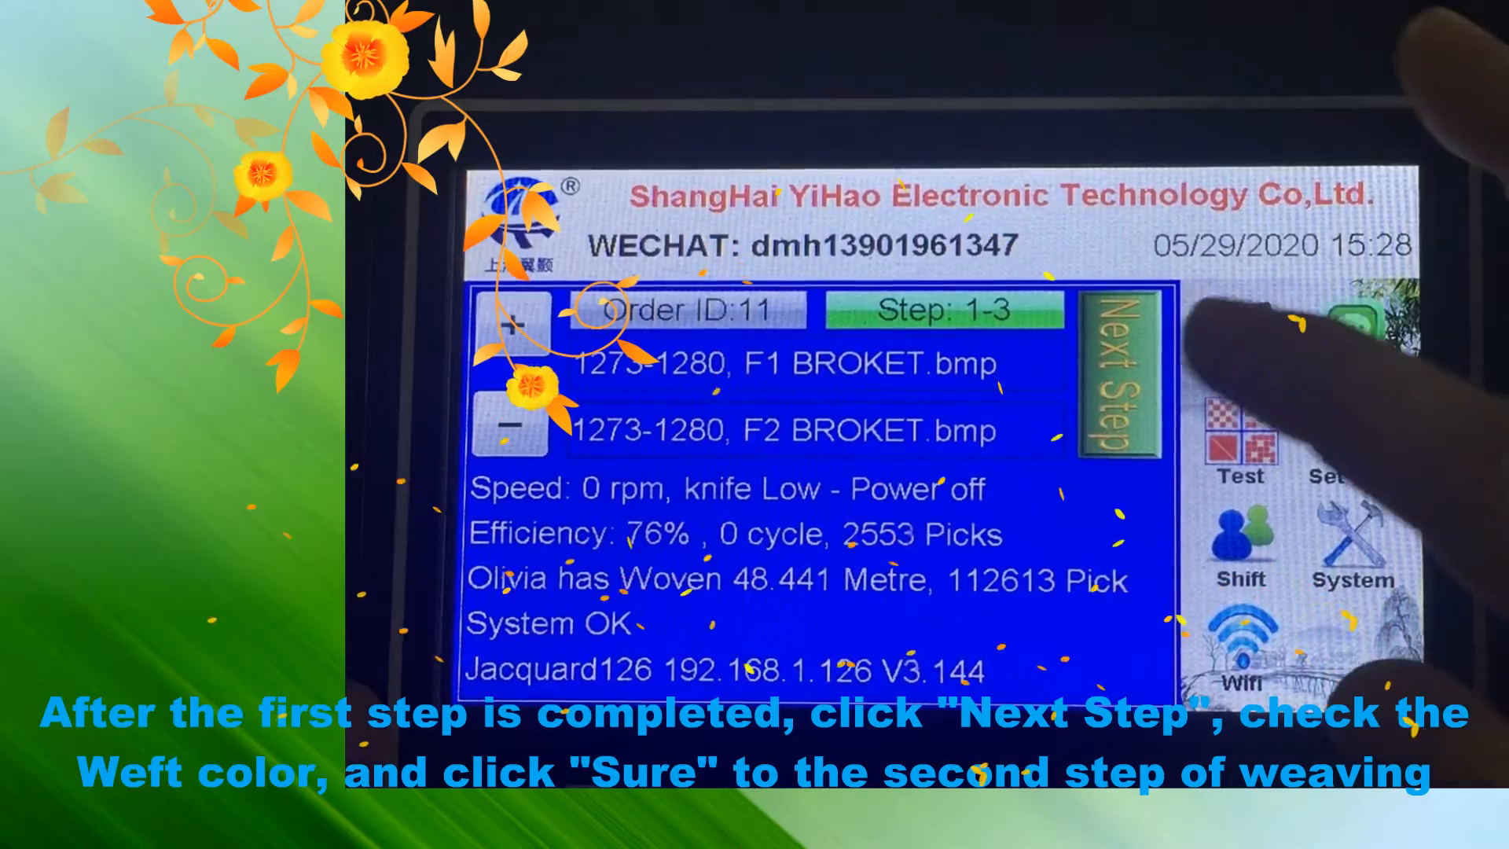
pyautogui.click(1119, 376)
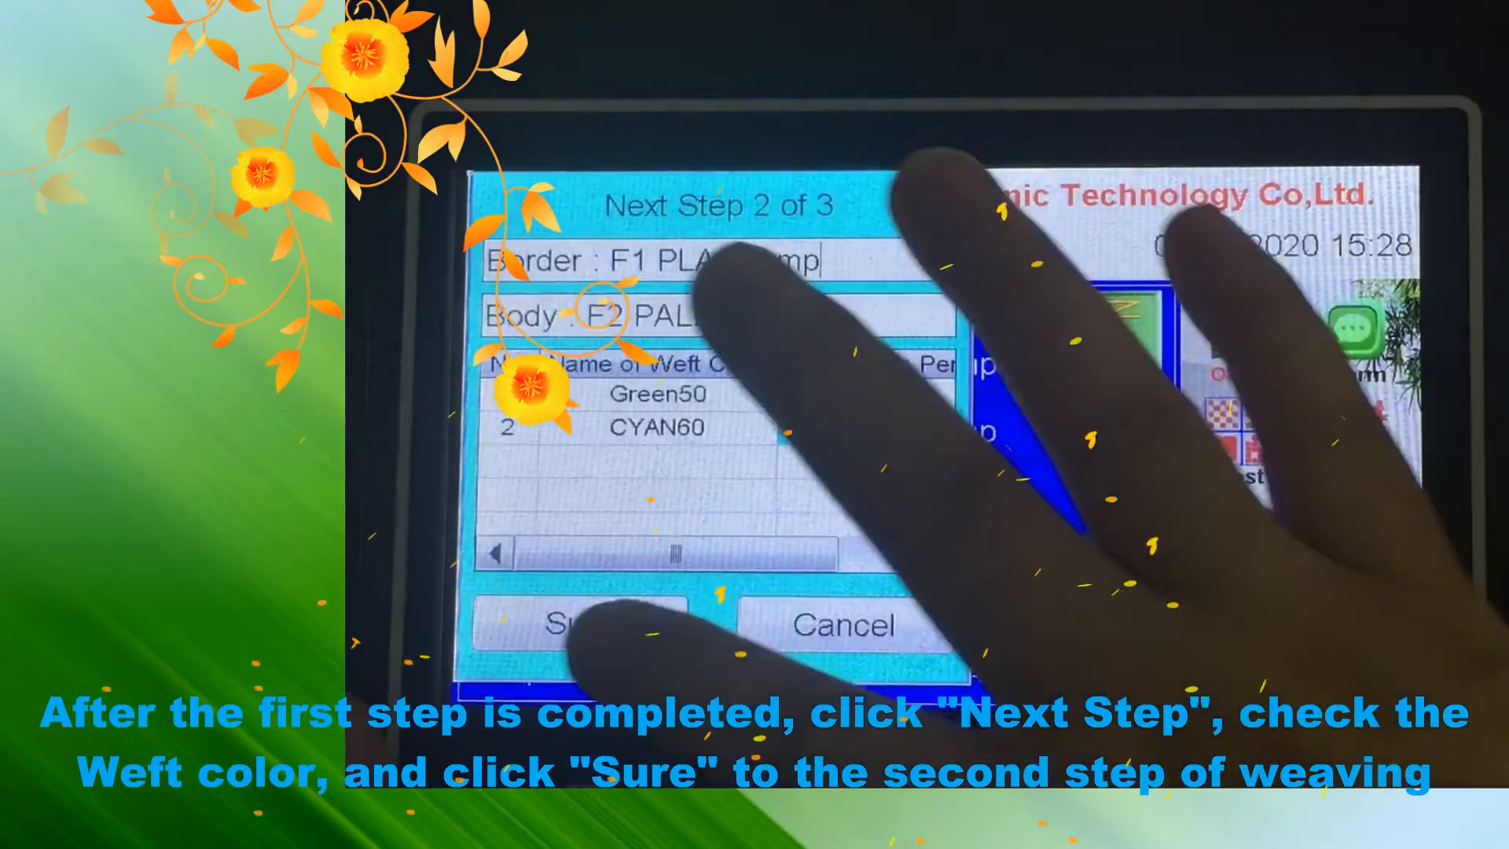
pyautogui.click(576, 624)
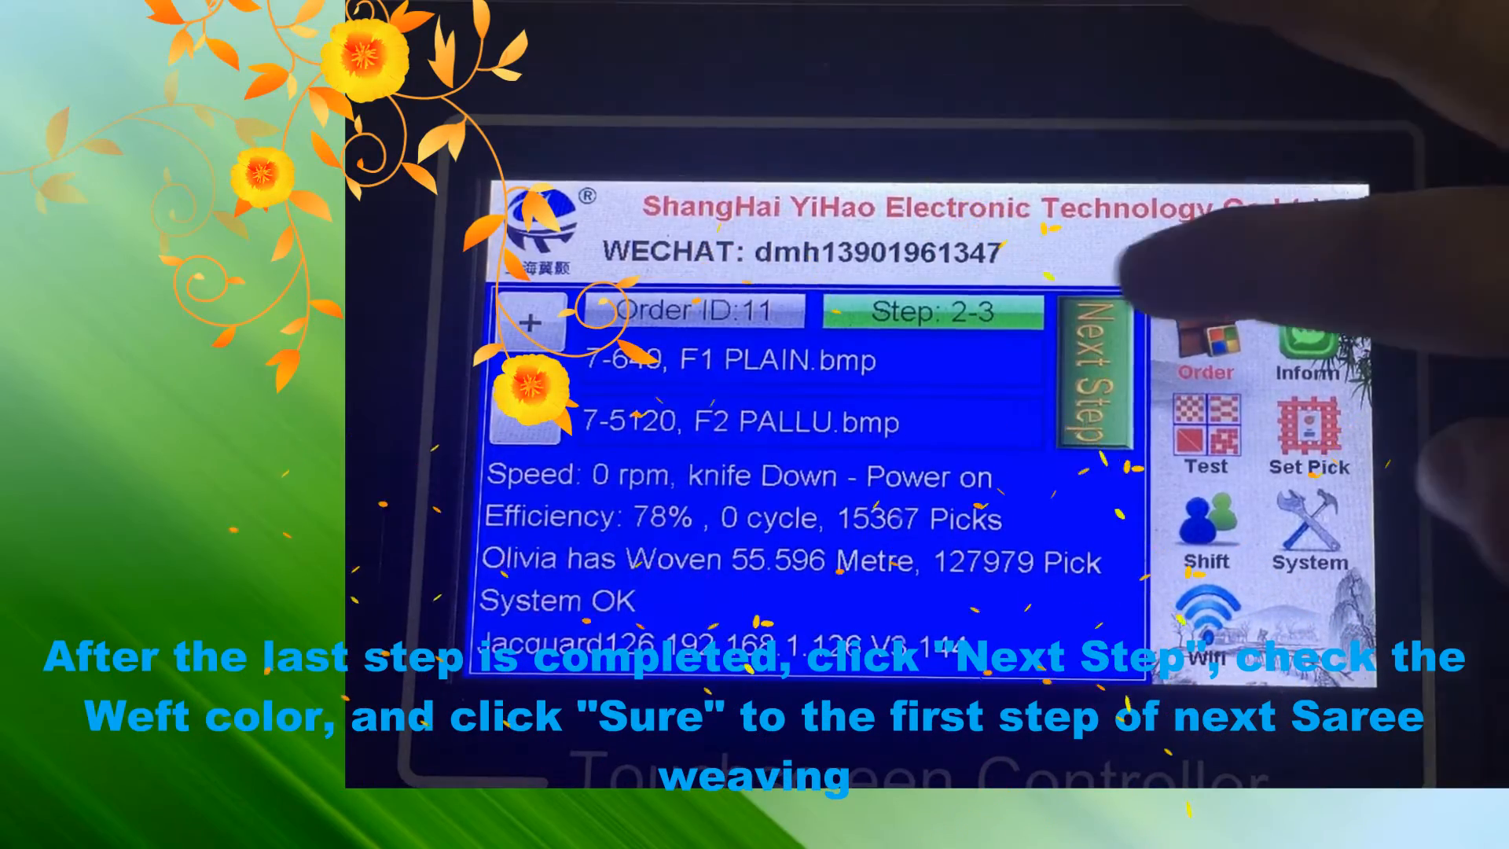
# Step: Advance order 11 to step 3, then bring up the step 1 of 3 weft colour check for the next saree
pyautogui.click(1092, 371)
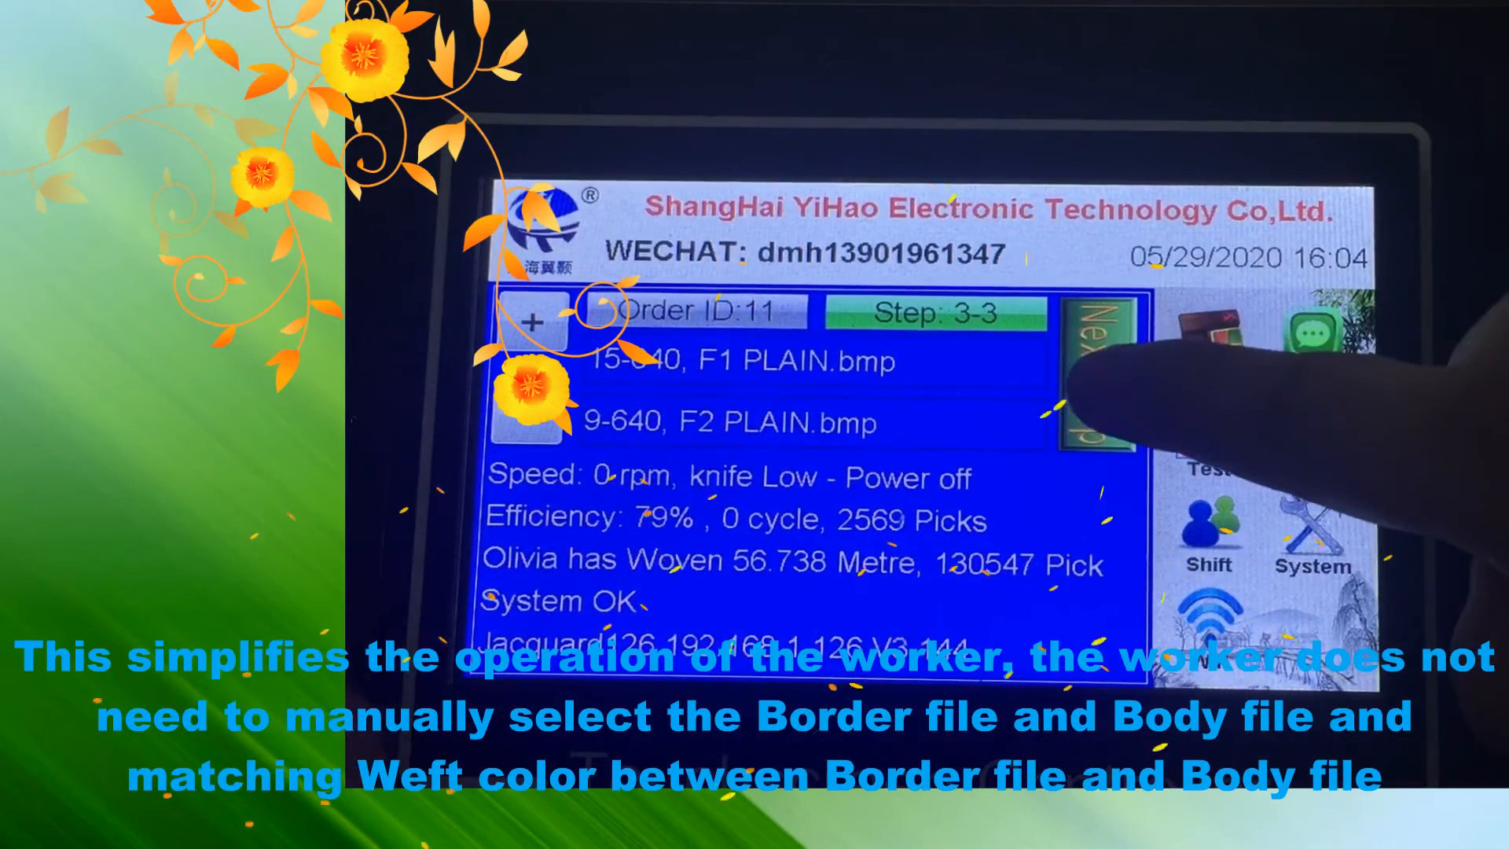
pyautogui.click(1099, 376)
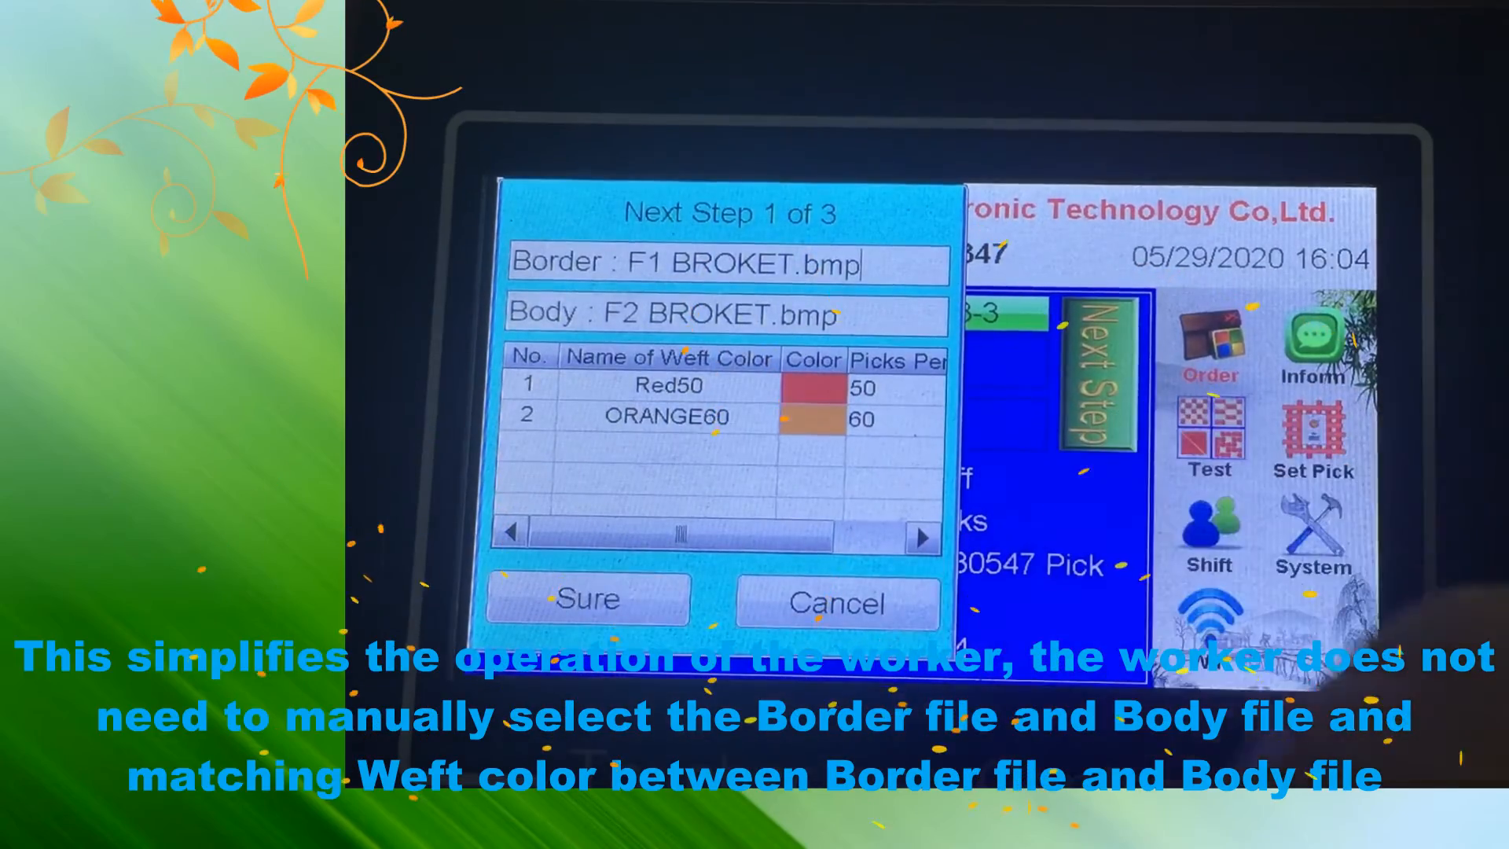